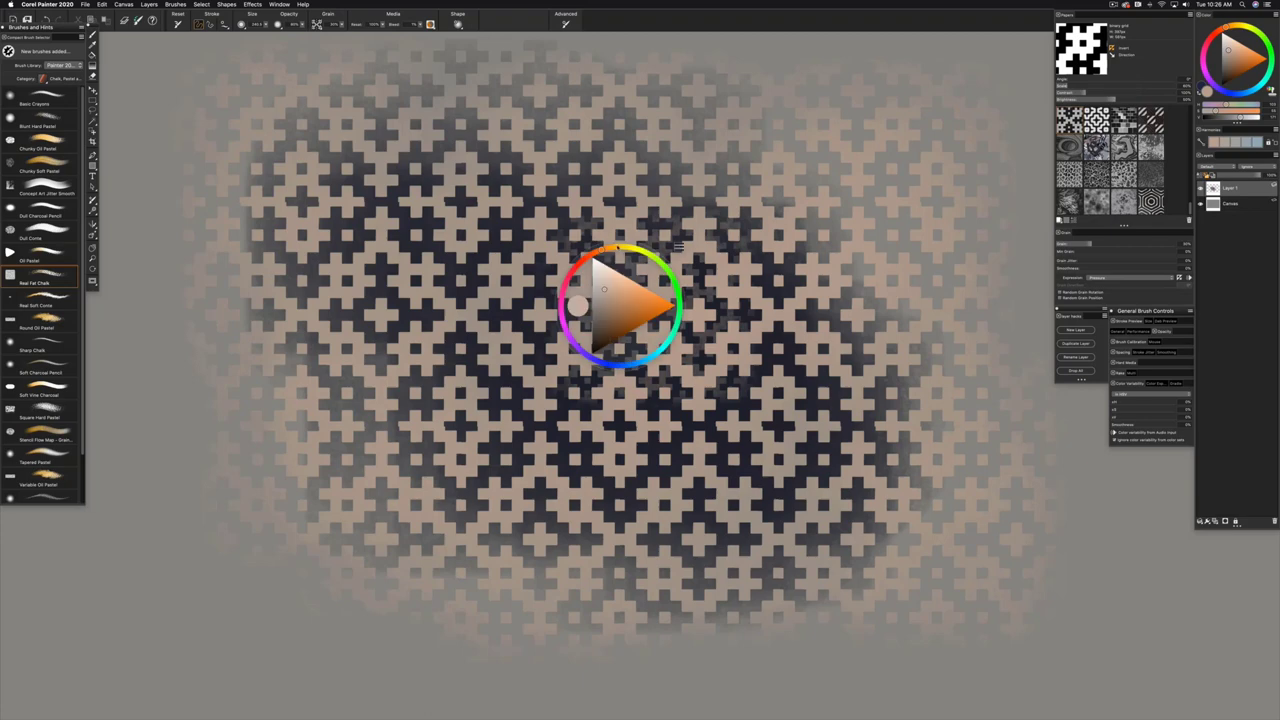
# Step: Chalk glowing yellow and deep blue dabs over the centre of the cross pattern
pyautogui.click(630, 310)
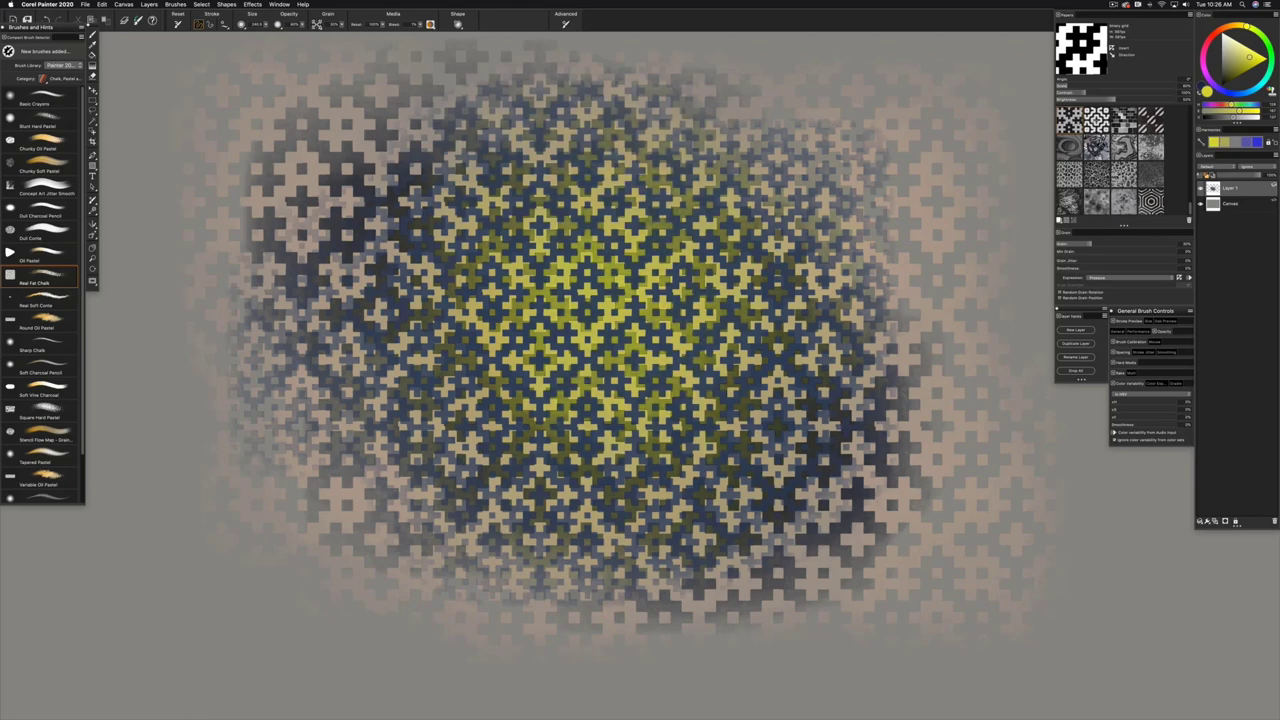
pyautogui.click(1084, 50)
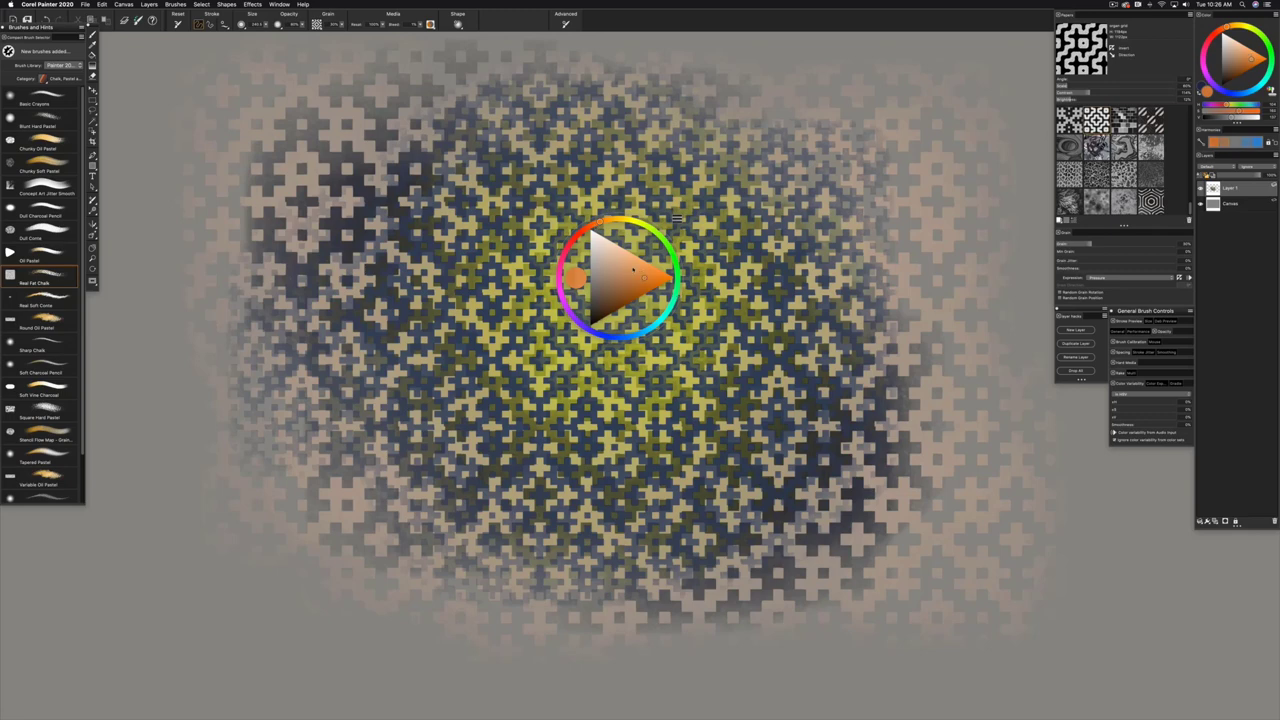
# Step: Stroke orange and red chalk repeatedly over the canvas centre, leaving blue at the edges
pyautogui.click(632, 270)
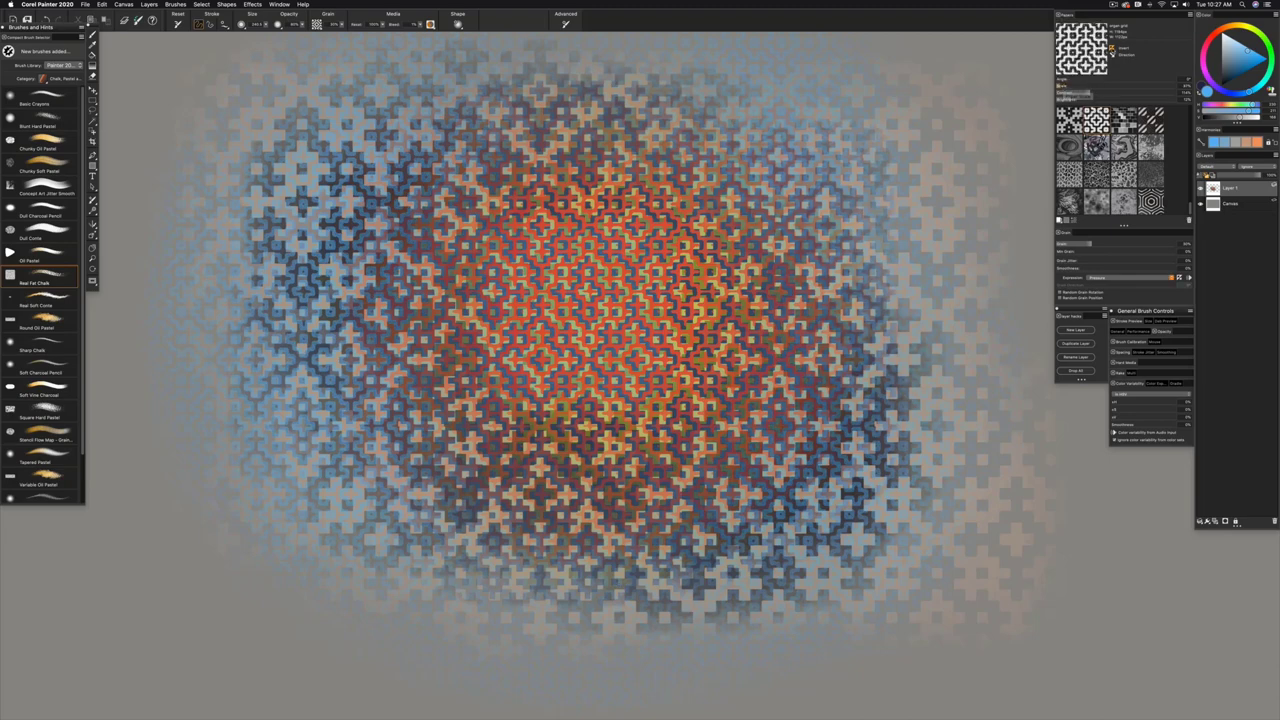
pyautogui.click(616, 290)
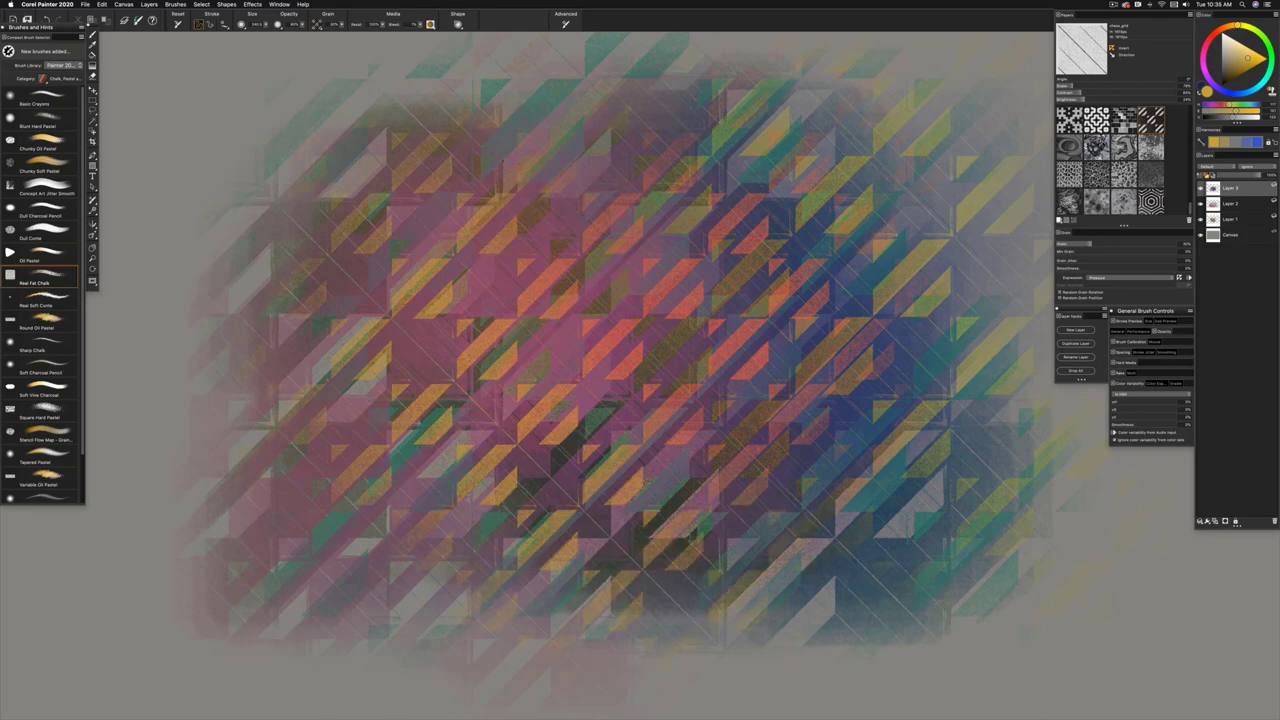
# Step: Chalk blue and cyan over the middle of the pink-and-orange striped study
pyautogui.click(640, 320)
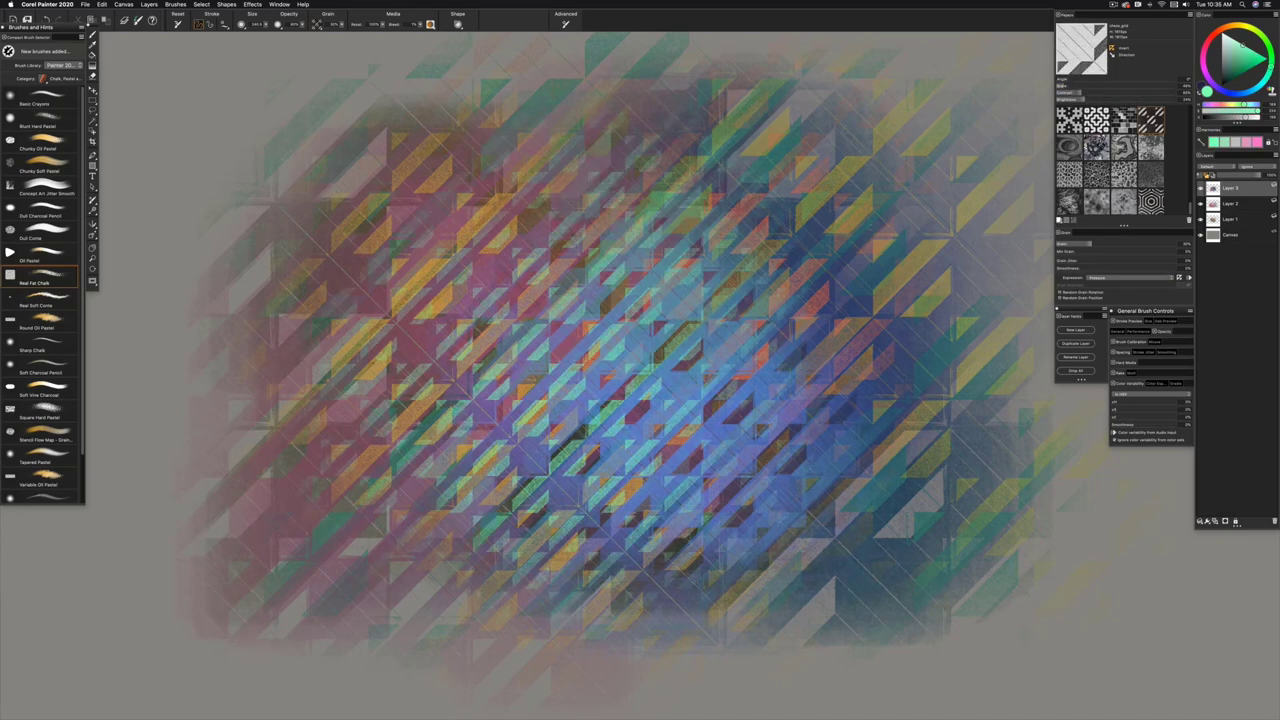
pyautogui.click(1238, 68)
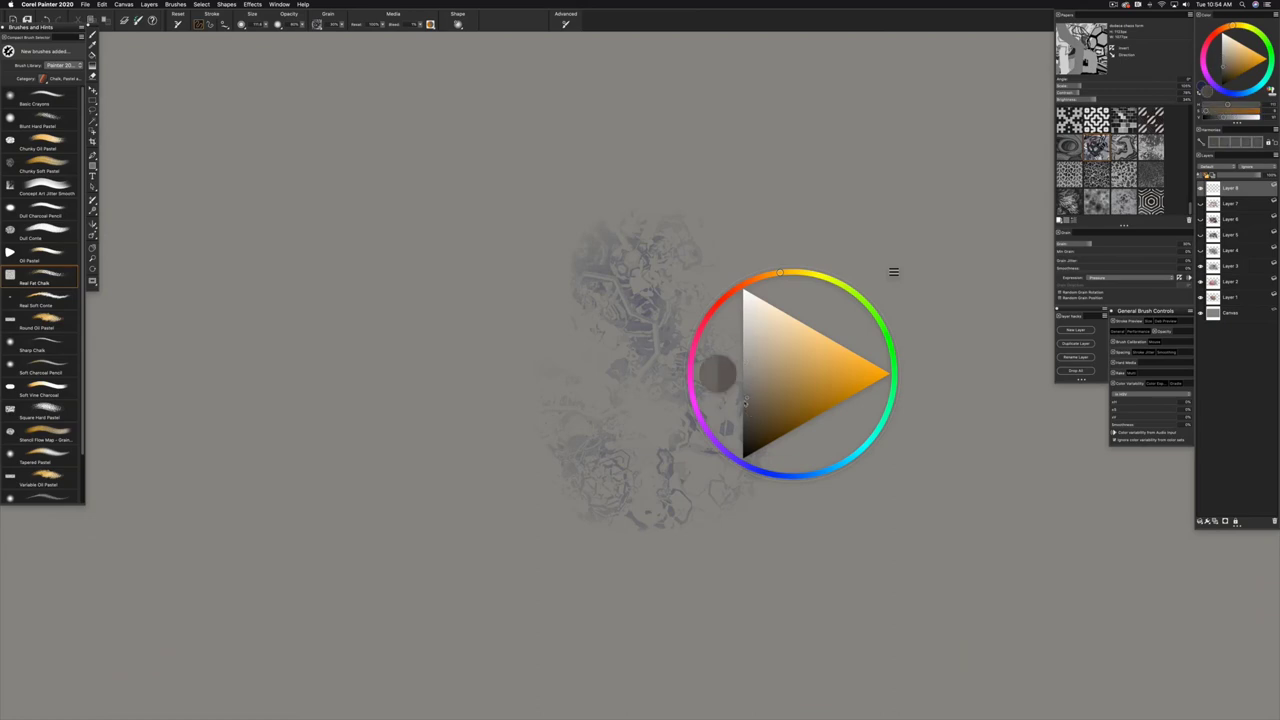
# Step: Pick a grey from the temporal colour wheel and lay broad mottled chalk across the canvas
pyautogui.moveTo(796, 376); pyautogui.dragTo(910, 344)
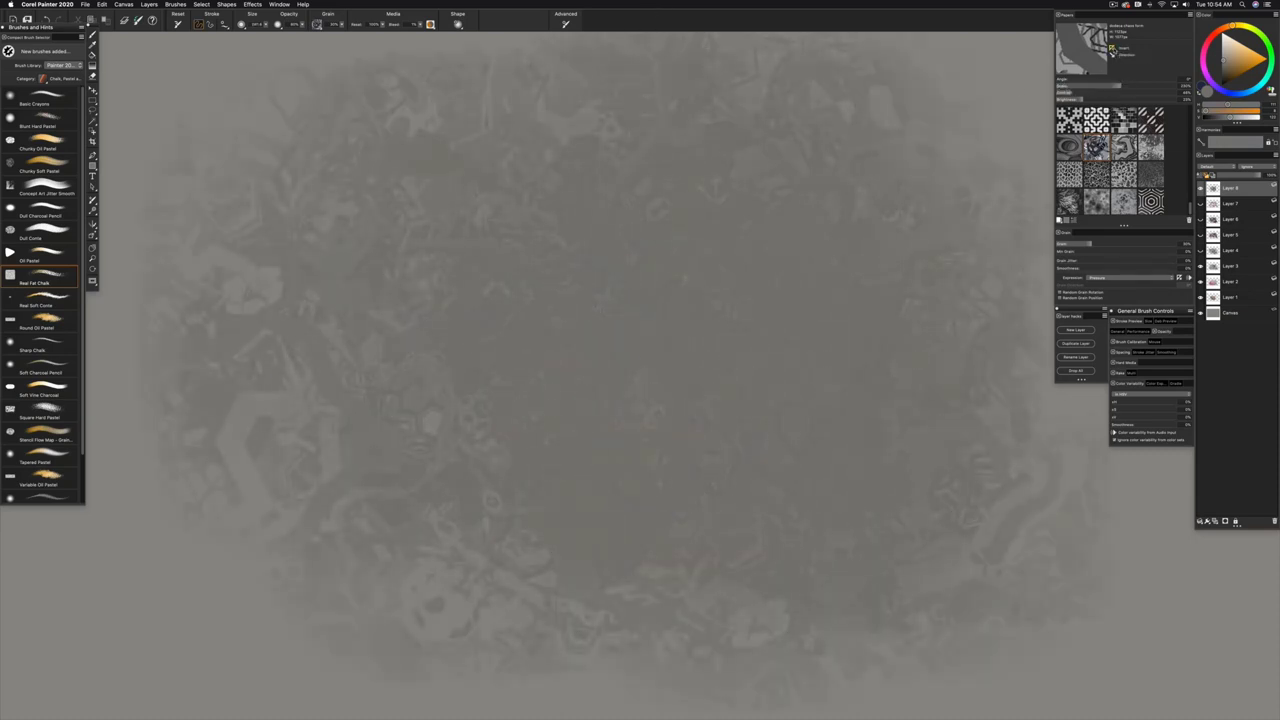
pyautogui.click(684, 296)
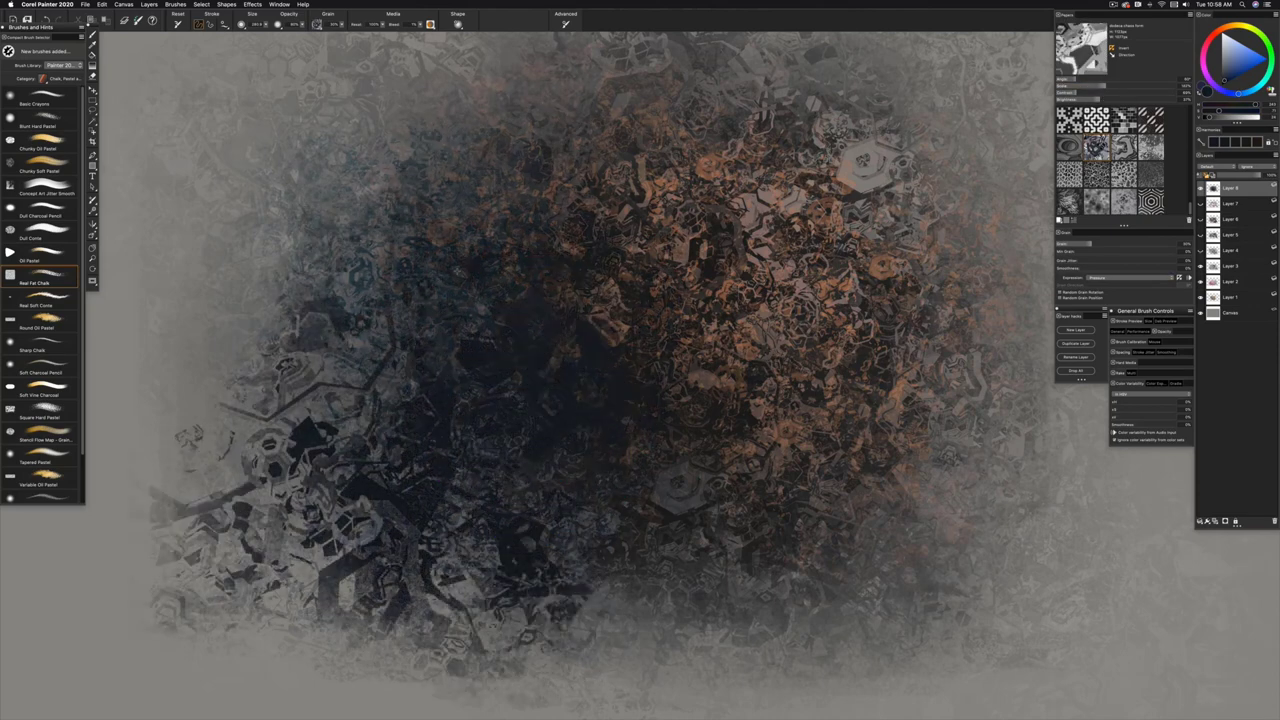
# Step: Paint dark blue-grey and orange hexagonal-texture chalk over the grey centre
pyautogui.click(738, 230)
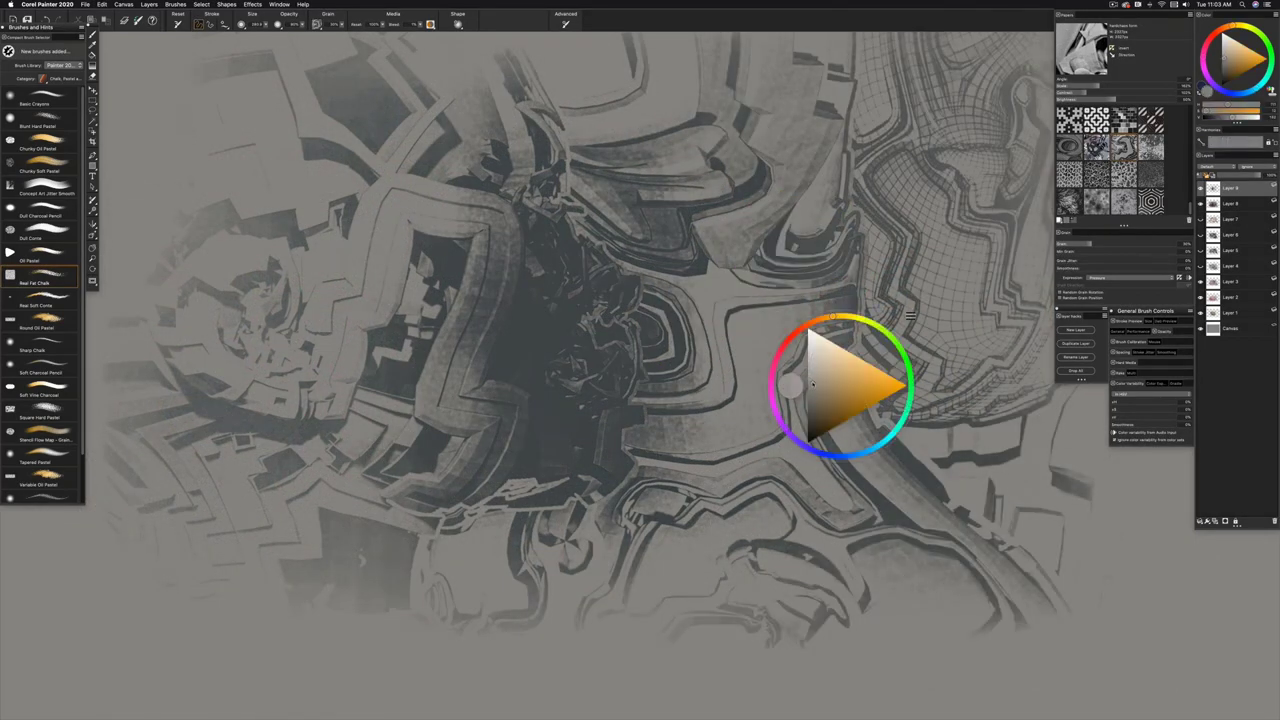
# Step: Shift the chalk to a teal tone and add teal accents around the lower study
pyautogui.moveTo(840, 384); pyautogui.dragTo(644, 280)
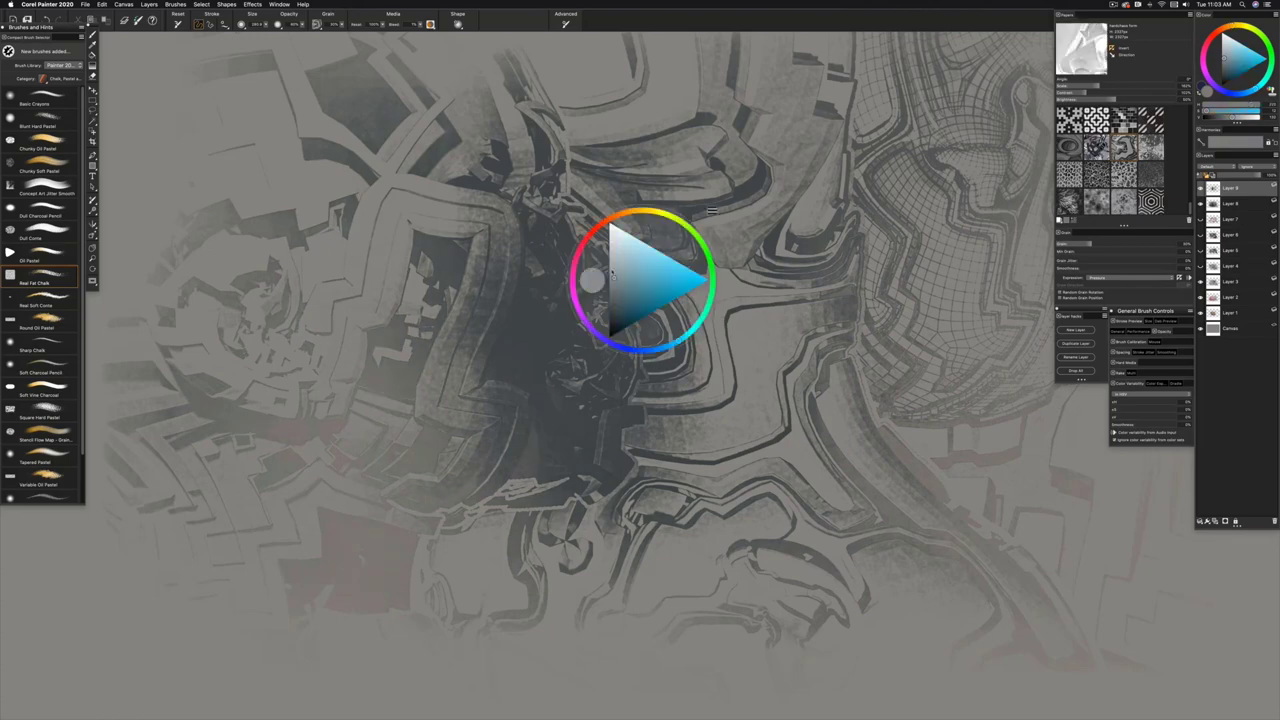
pyautogui.moveTo(640, 280); pyautogui.dragTo(400, 350)
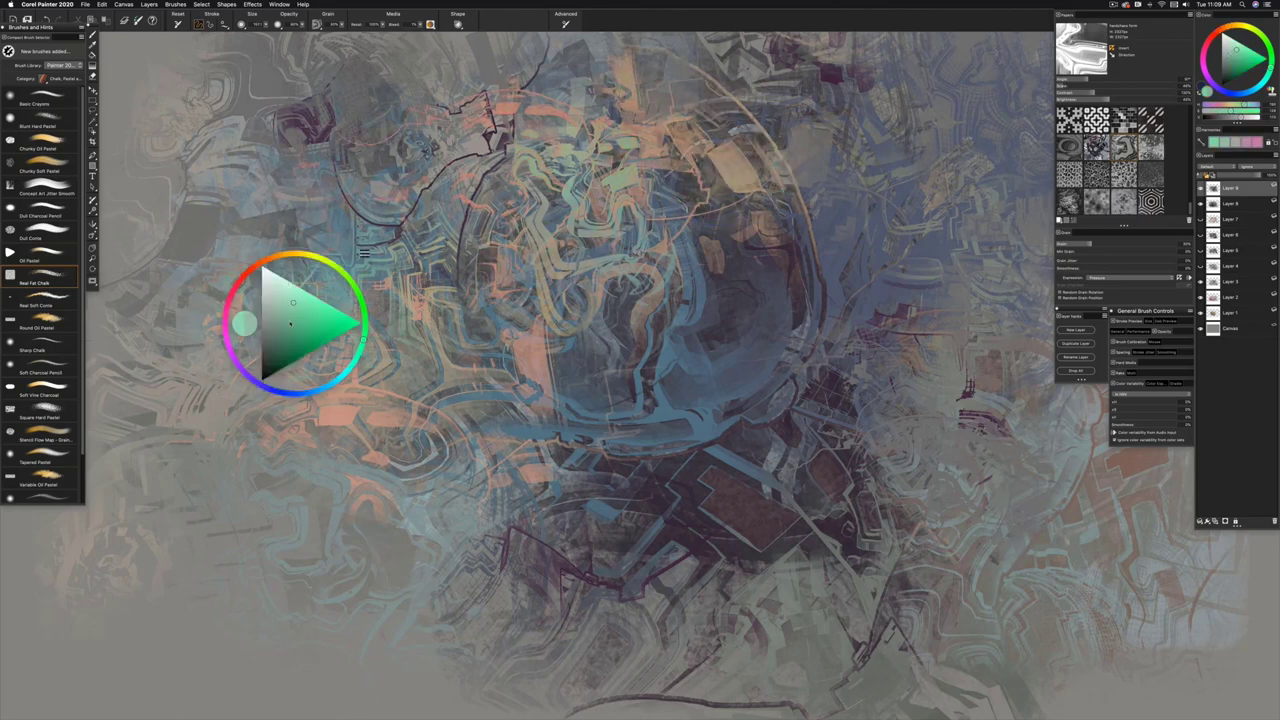
# Step: Choose green-teal then lighter cyan and paint striped and wavy strokes along the outer edges
pyautogui.moveTo(296, 324); pyautogui.dragTo(210, 270)
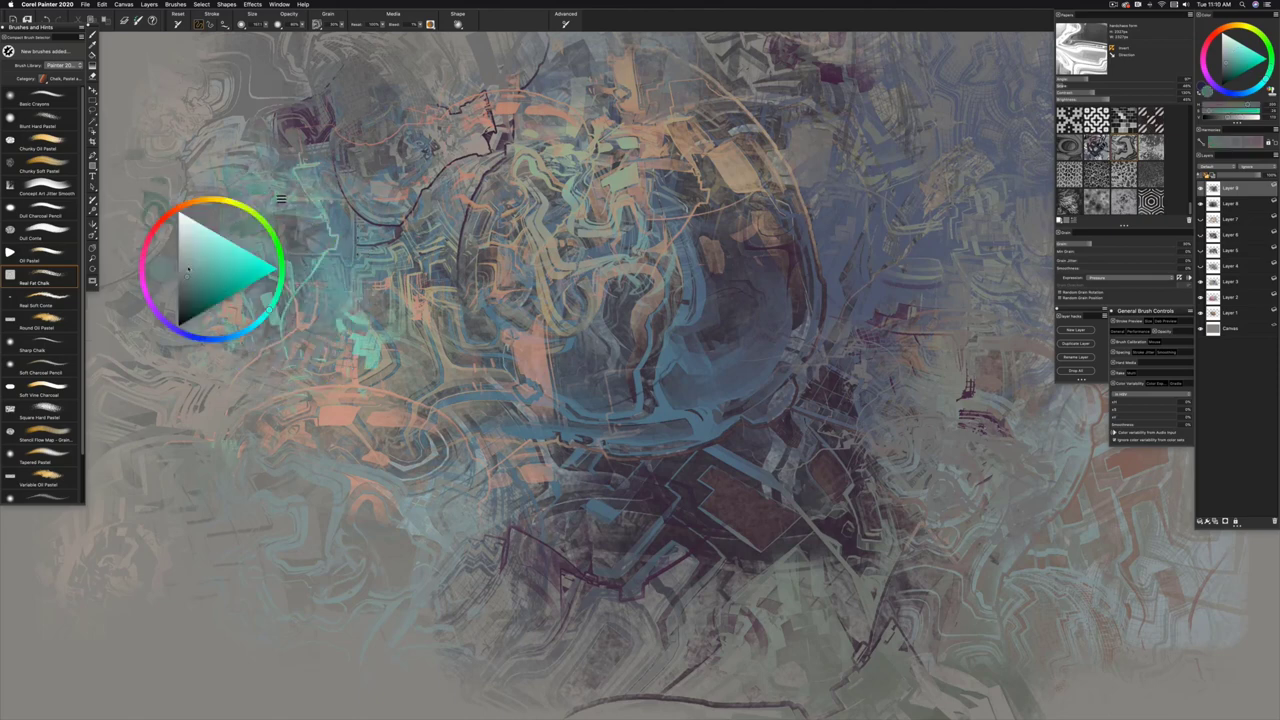
pyautogui.moveTo(210, 270); pyautogui.dragTo(616, 470)
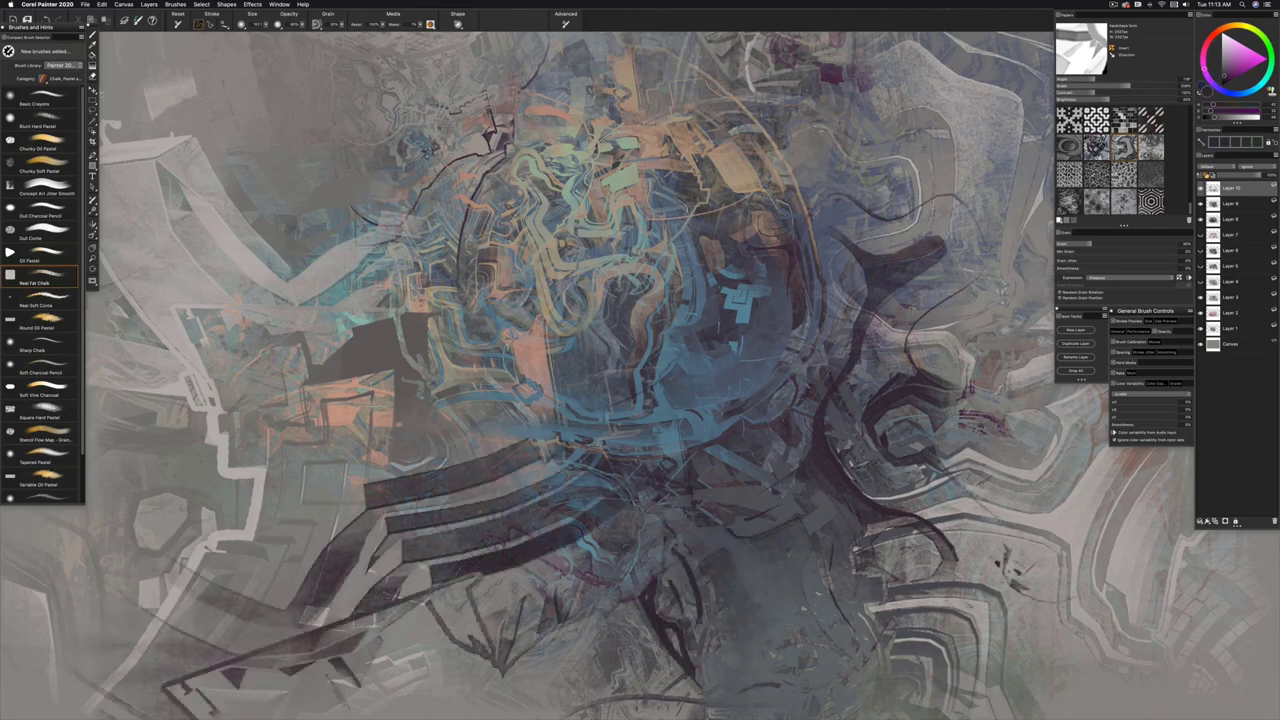
# Step: Switch the brush variant and sweep pale wavy chalk bands across the right and bottom
pyautogui.click(264, 520)
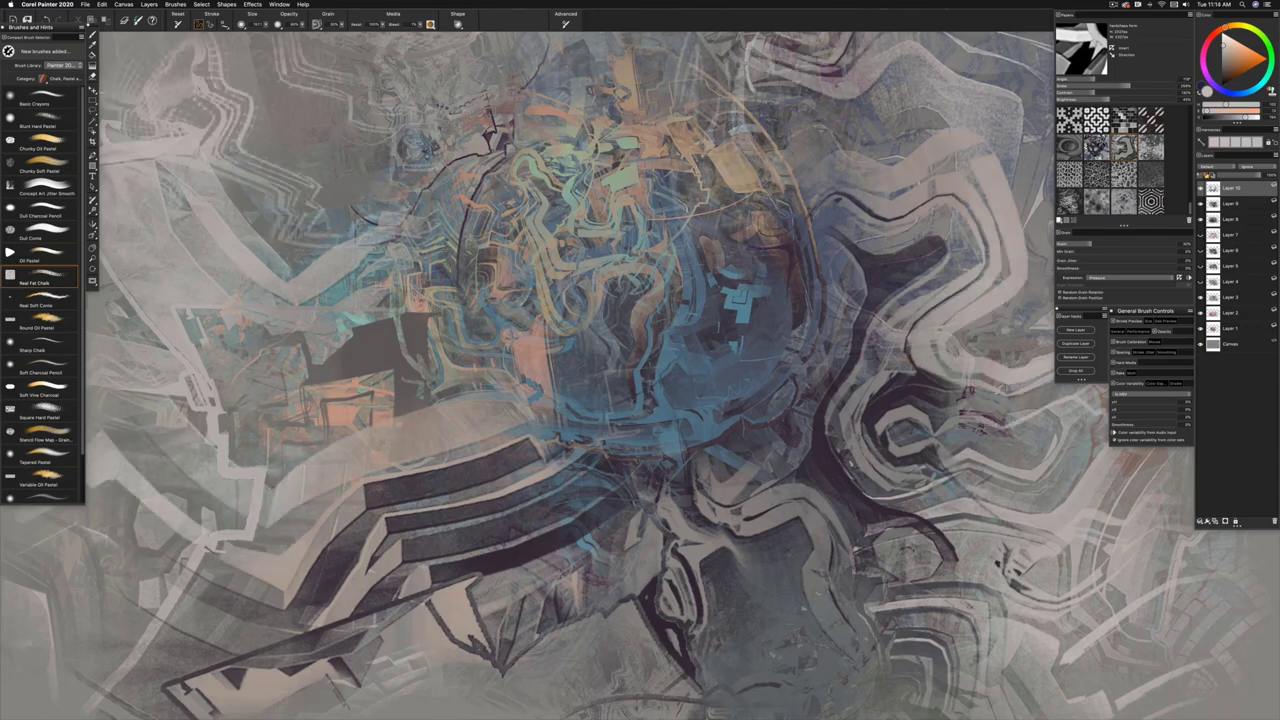
pyautogui.click(868, 568)
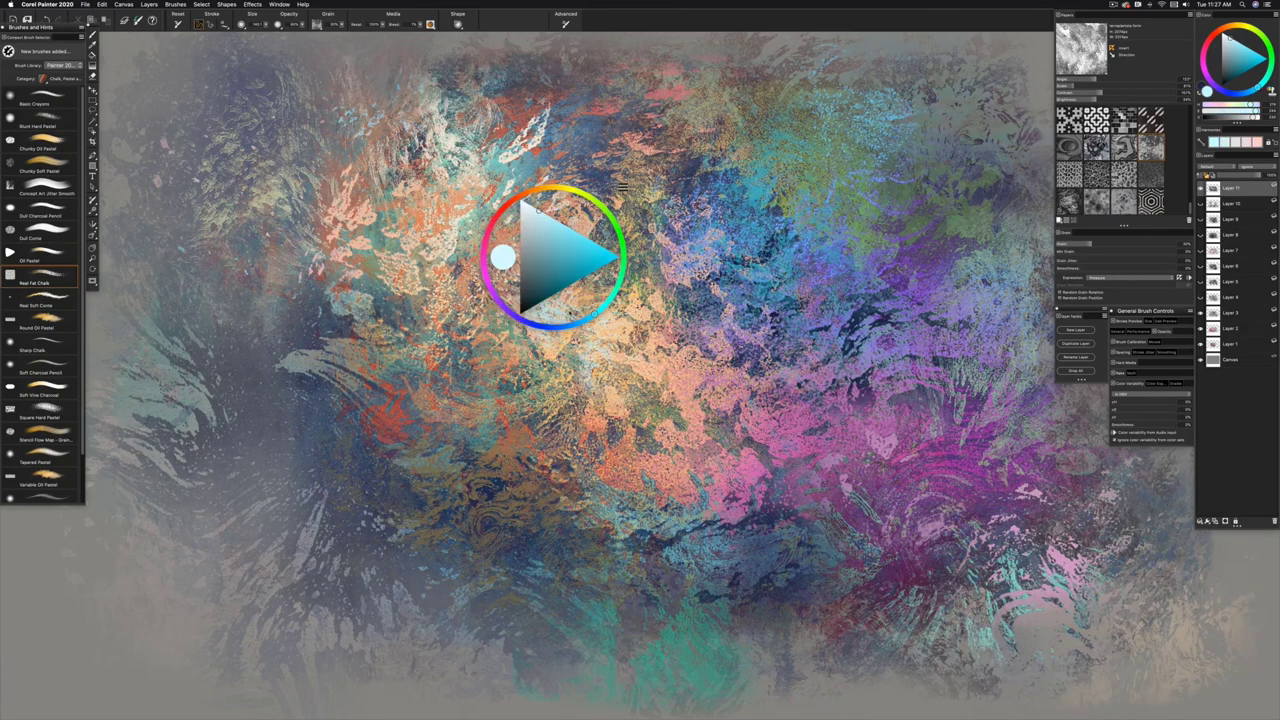
# Step: Pick a pale colour and glaze glowing yellow and pink chalk over the centre
pyautogui.moveTo(550, 256); pyautogui.dragTo(720, 220)
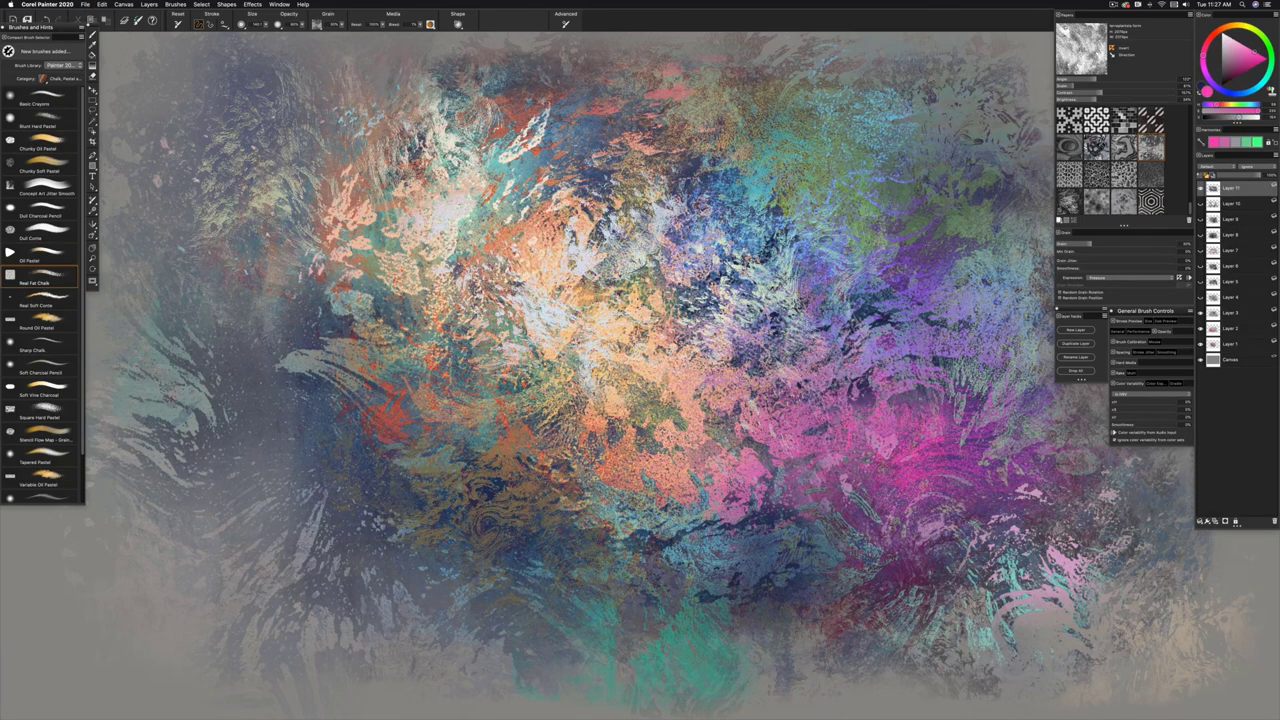
pyautogui.click(264, 300)
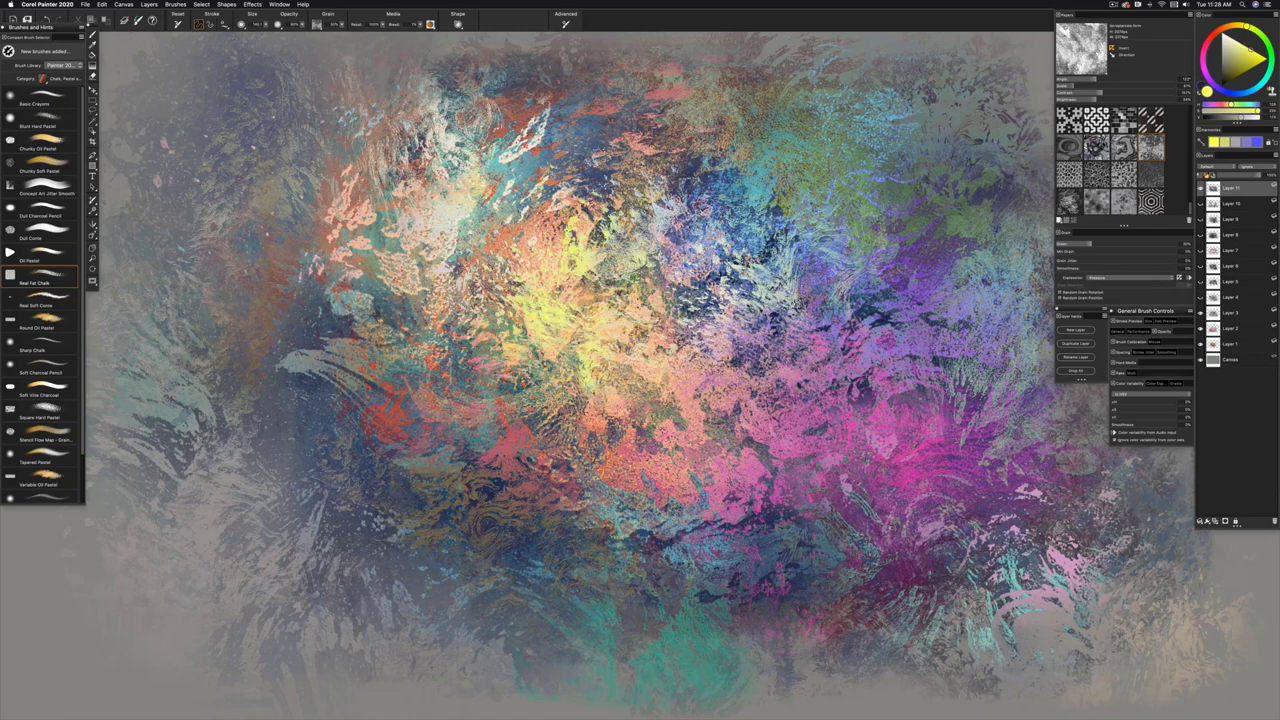
pyautogui.click(1202, 176)
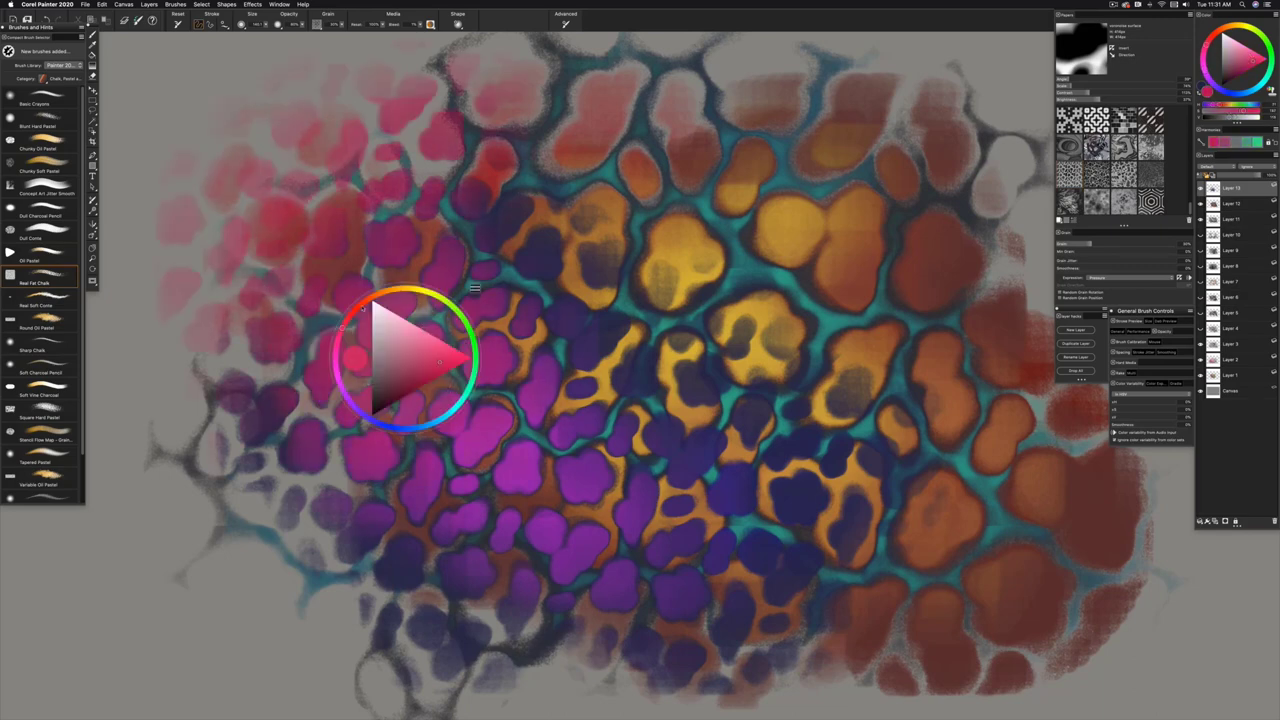
# Step: Choose pale pink and paint rounded hexagonal cells with teal borders on the new canvas
pyautogui.moveTo(404, 358); pyautogui.dragTo(450, 458)
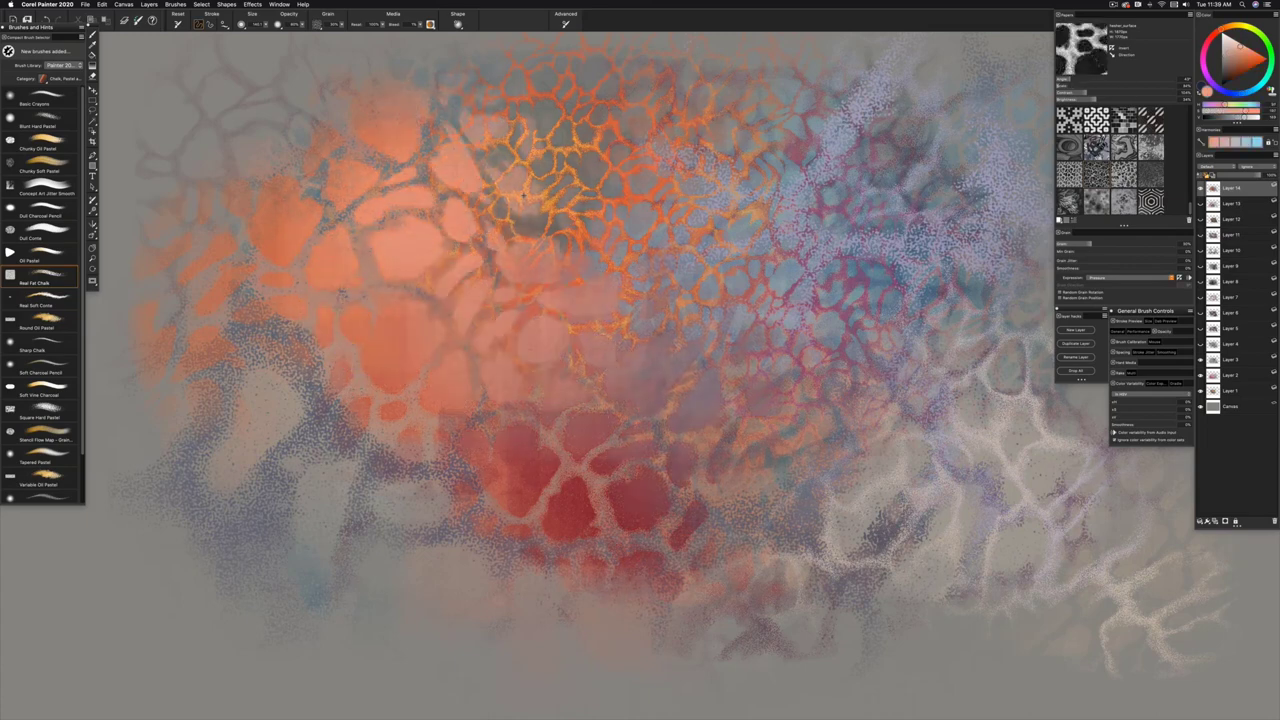
# Step: Lay teal cellular-texture chalk patches over the earlier grey and pink cells
pyautogui.click(616, 216)
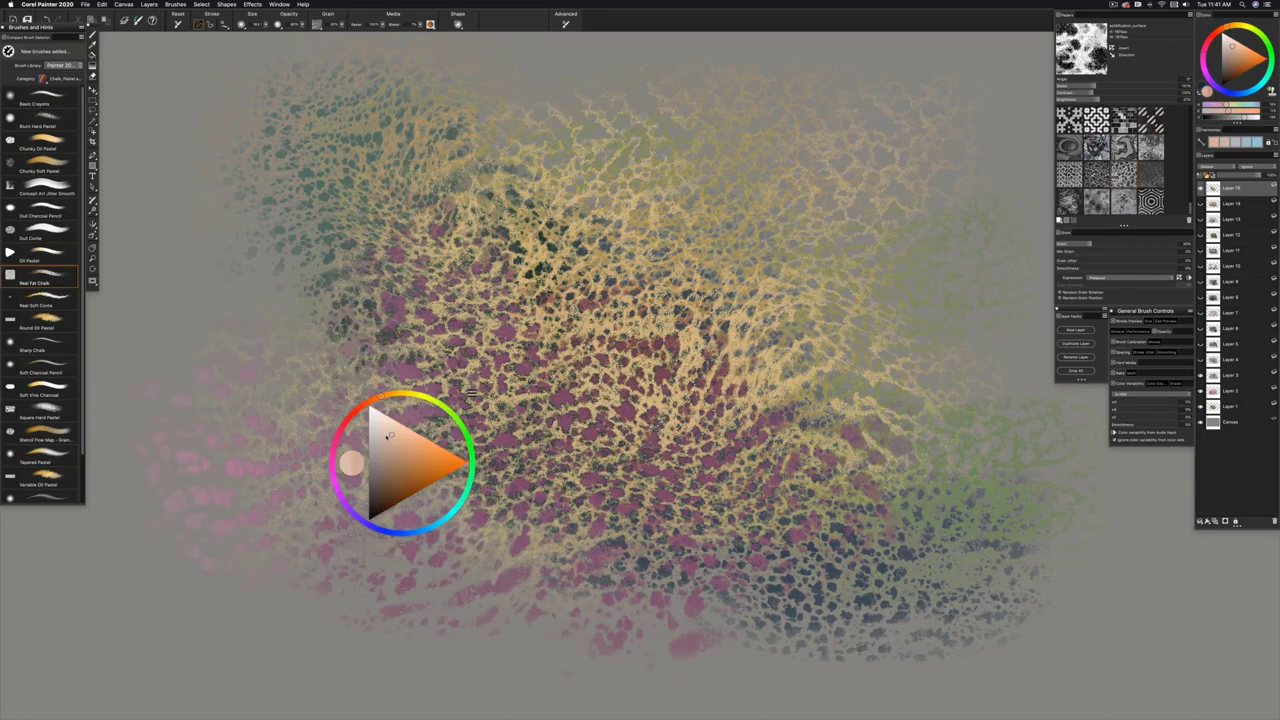
pyautogui.moveTo(404, 464); pyautogui.dragTo(720, 336)
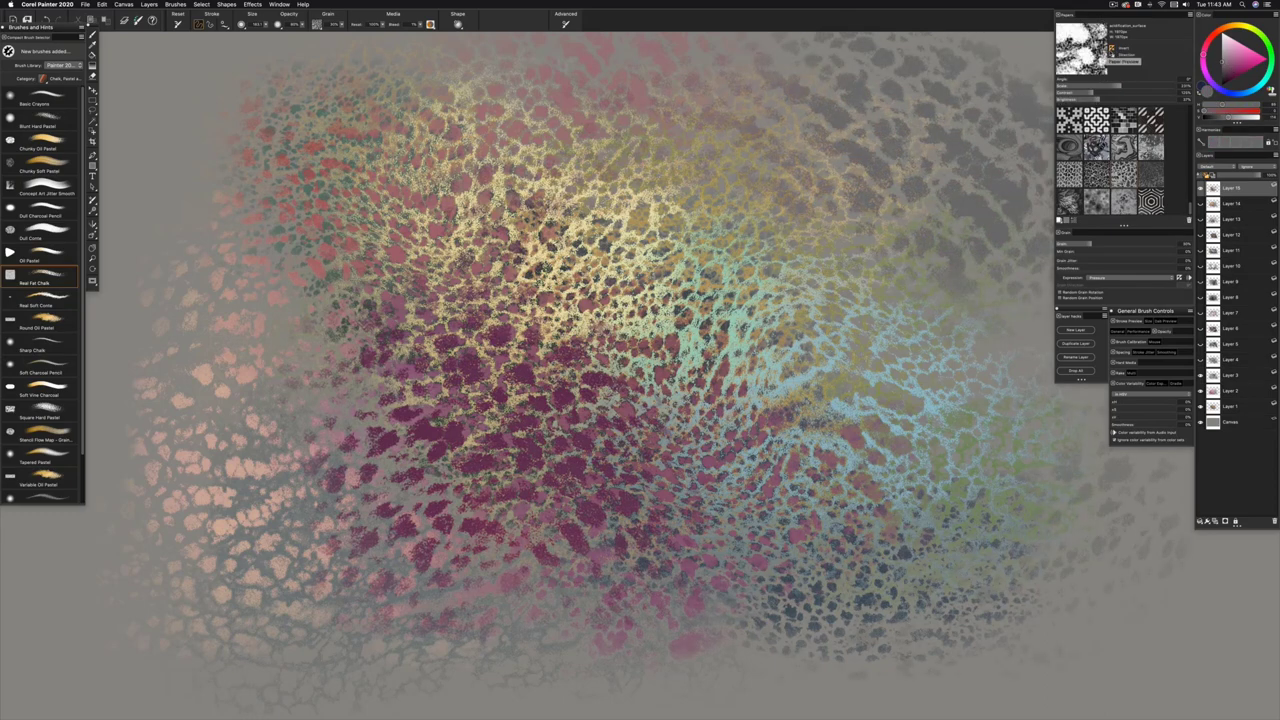
# Step: Pick golden yellow then magenta on the on-canvas wheel and chalk patches with each
pyautogui.click(500, 336)
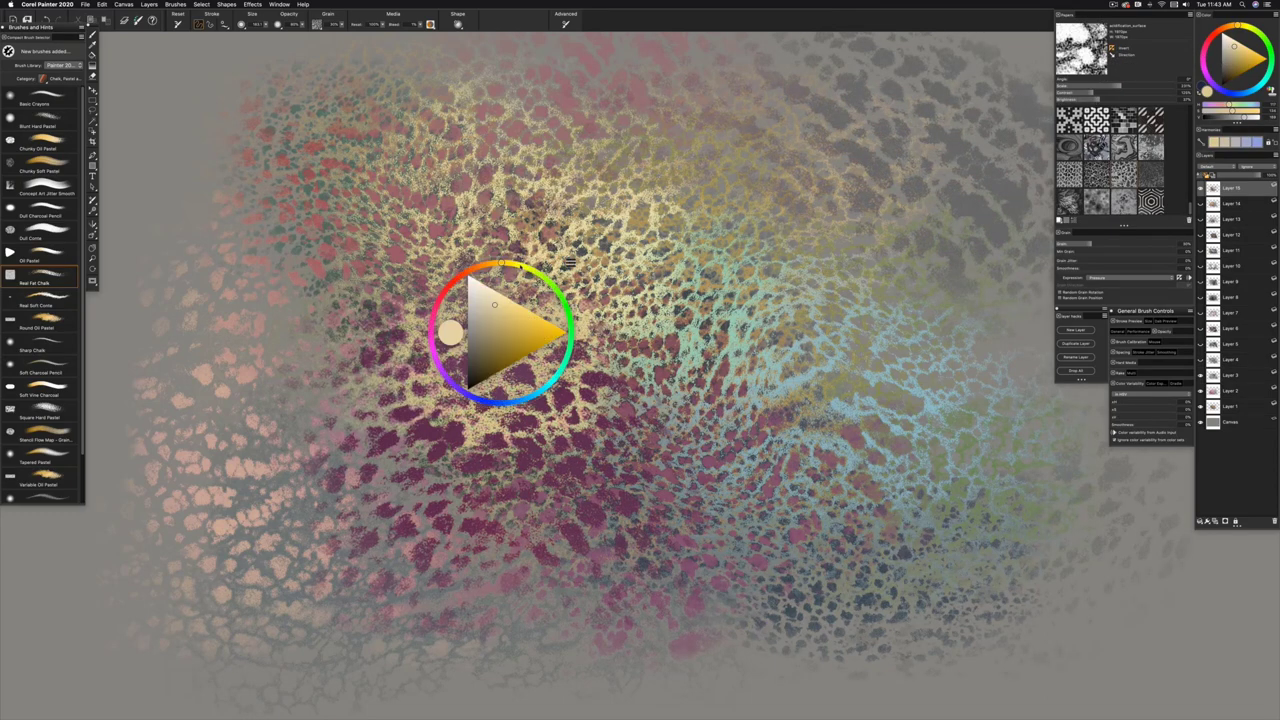
pyautogui.moveTo(500, 330); pyautogui.dragTo(250, 216)
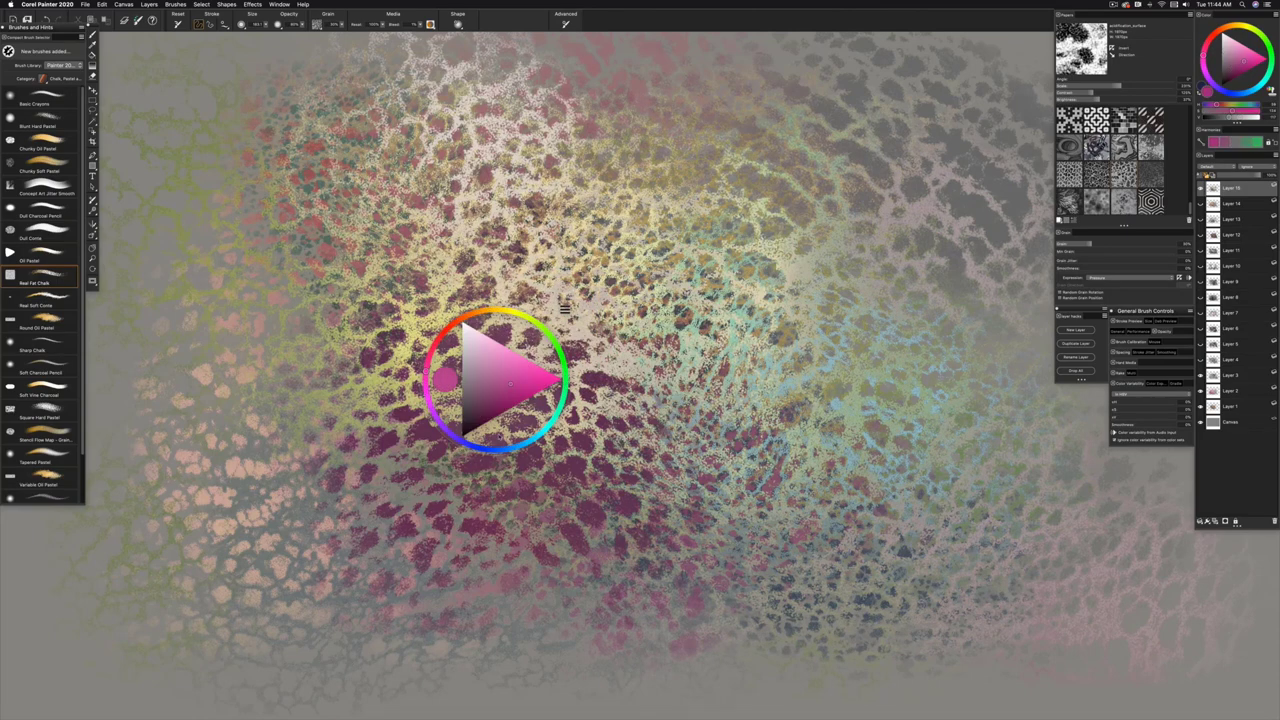
pyautogui.moveTo(496, 380); pyautogui.dragTo(584, 384)
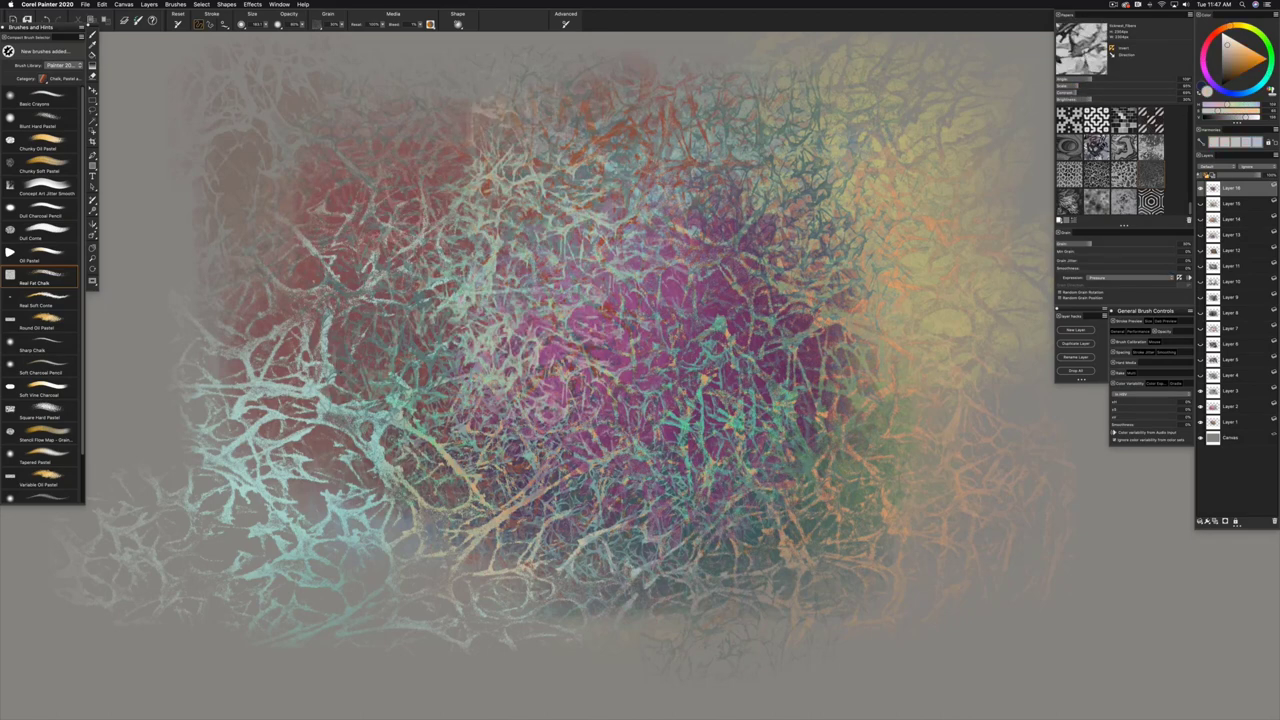
# Step: Pick an orange chalk colour from the temporal colour wheel for the vein-textured study
pyautogui.click(770, 316)
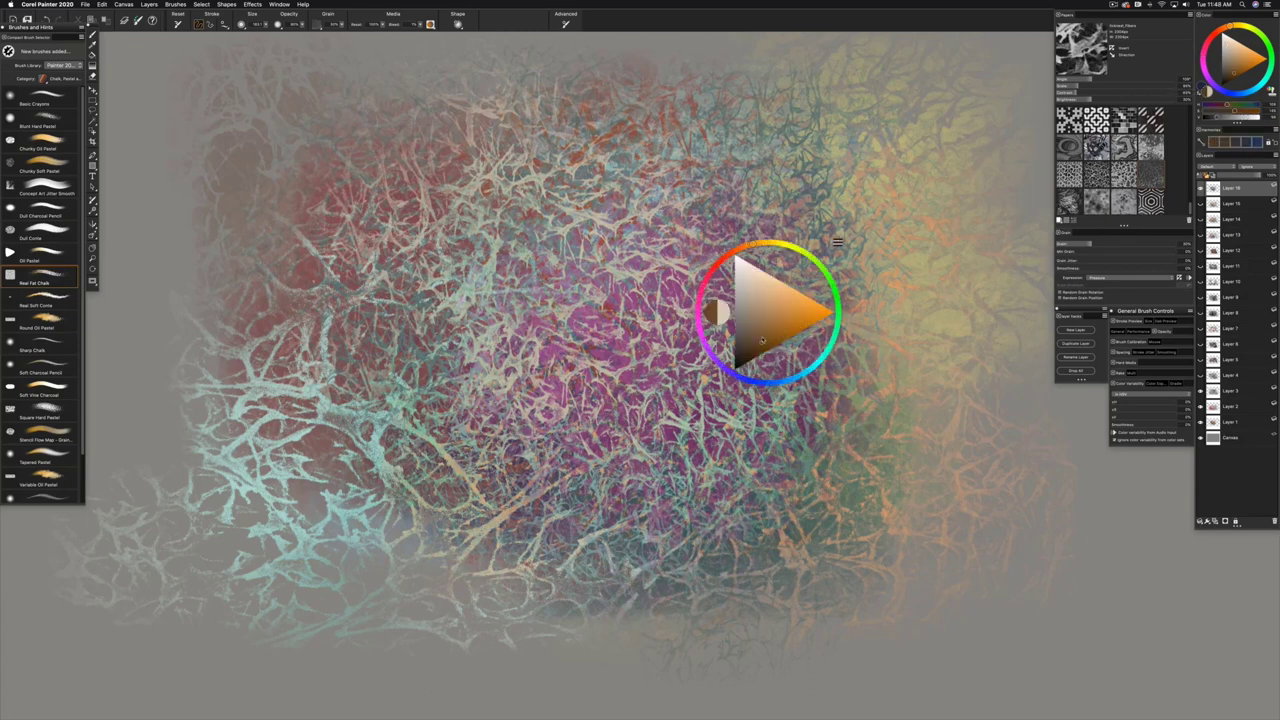
pyautogui.moveTo(770, 316); pyautogui.dragTo(356, 276)
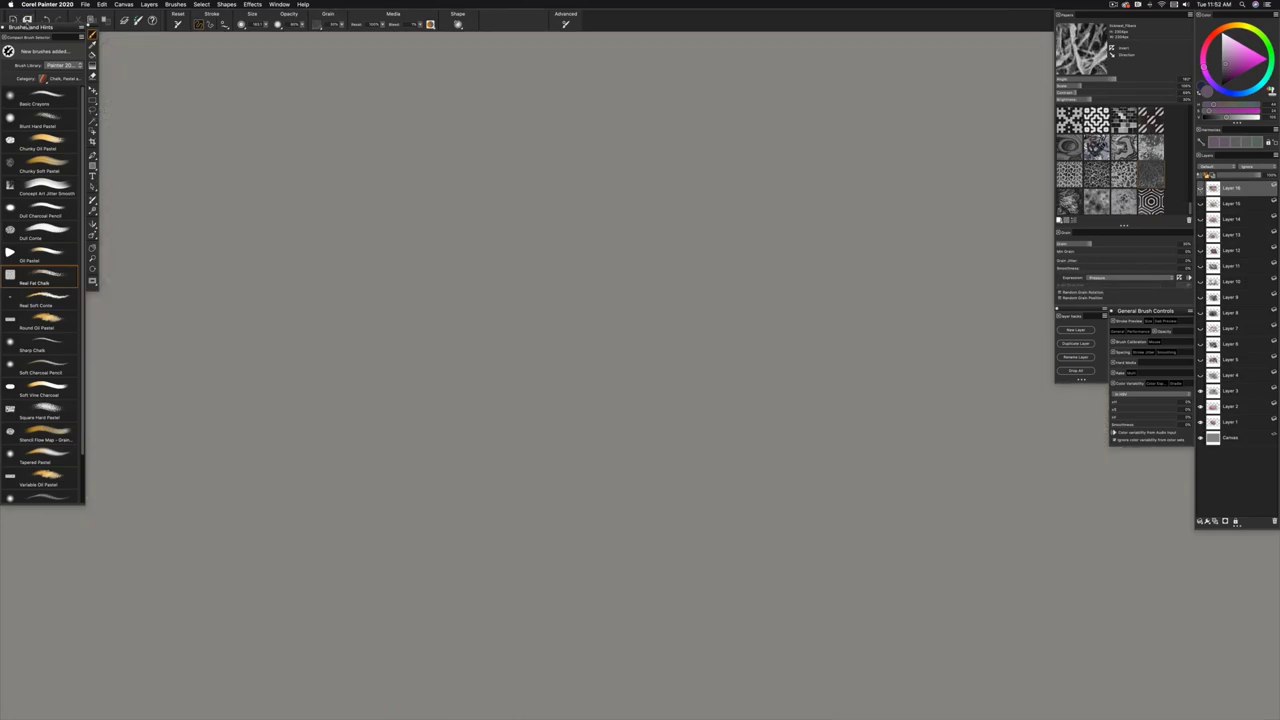
# Step: Choose a new paper texture and a teal chalk colour for the centre strokes
pyautogui.click(1256, 56)
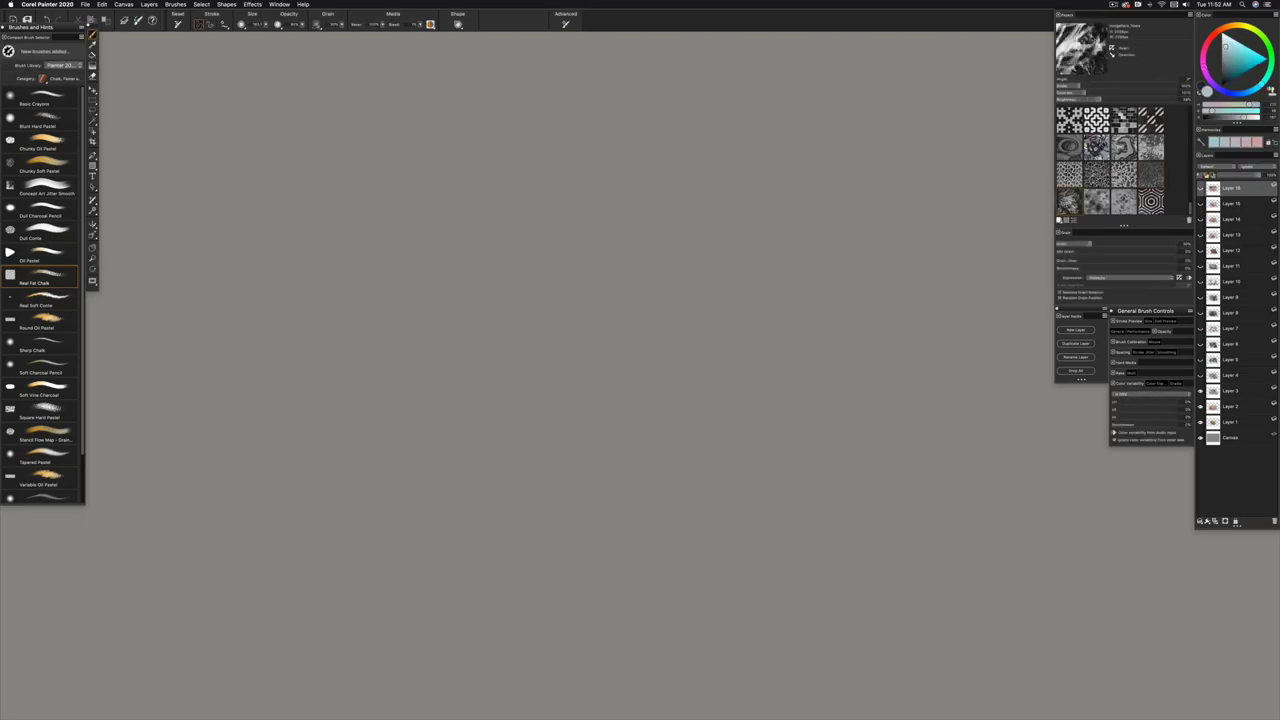
pyautogui.moveTo(450, 200); pyautogui.dragTo(620, 430)
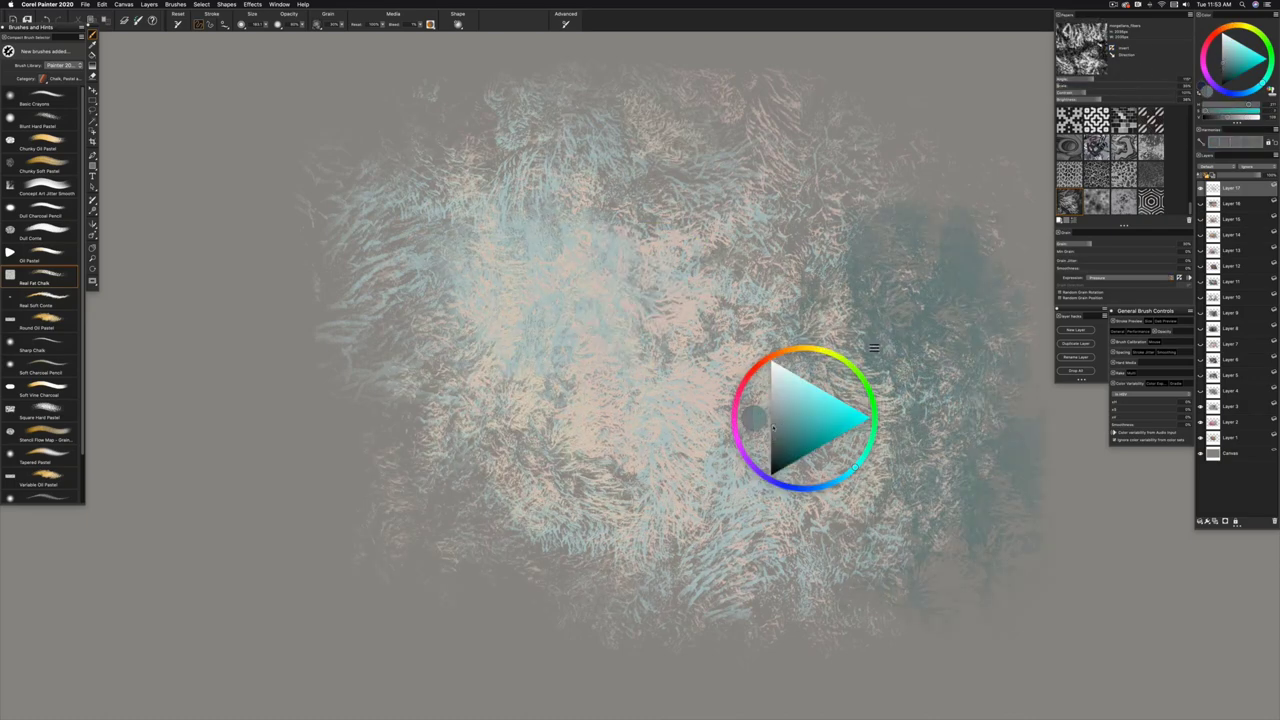
pyautogui.moveTo(800, 420); pyautogui.dragTo(536, 260)
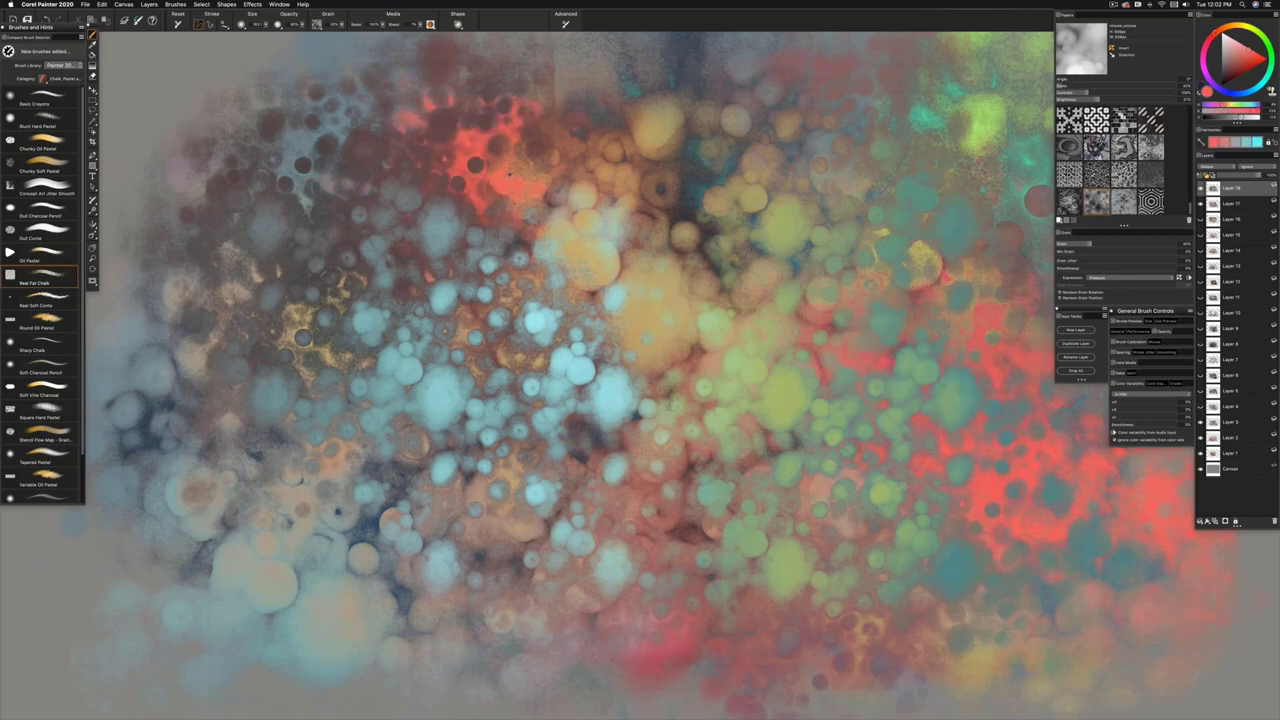
# Step: Choose bubble-texture chalk colours from the Color panel for the circular-cell study
pyautogui.click(496, 180)
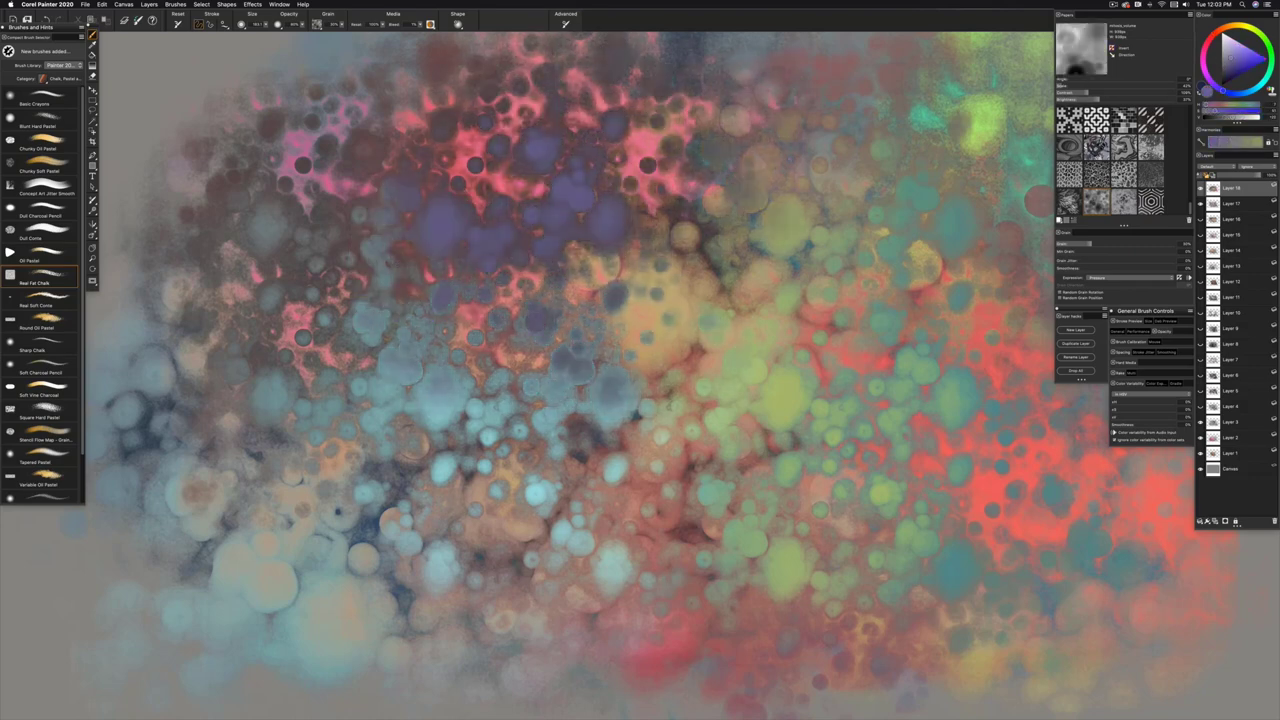
pyautogui.click(800, 204)
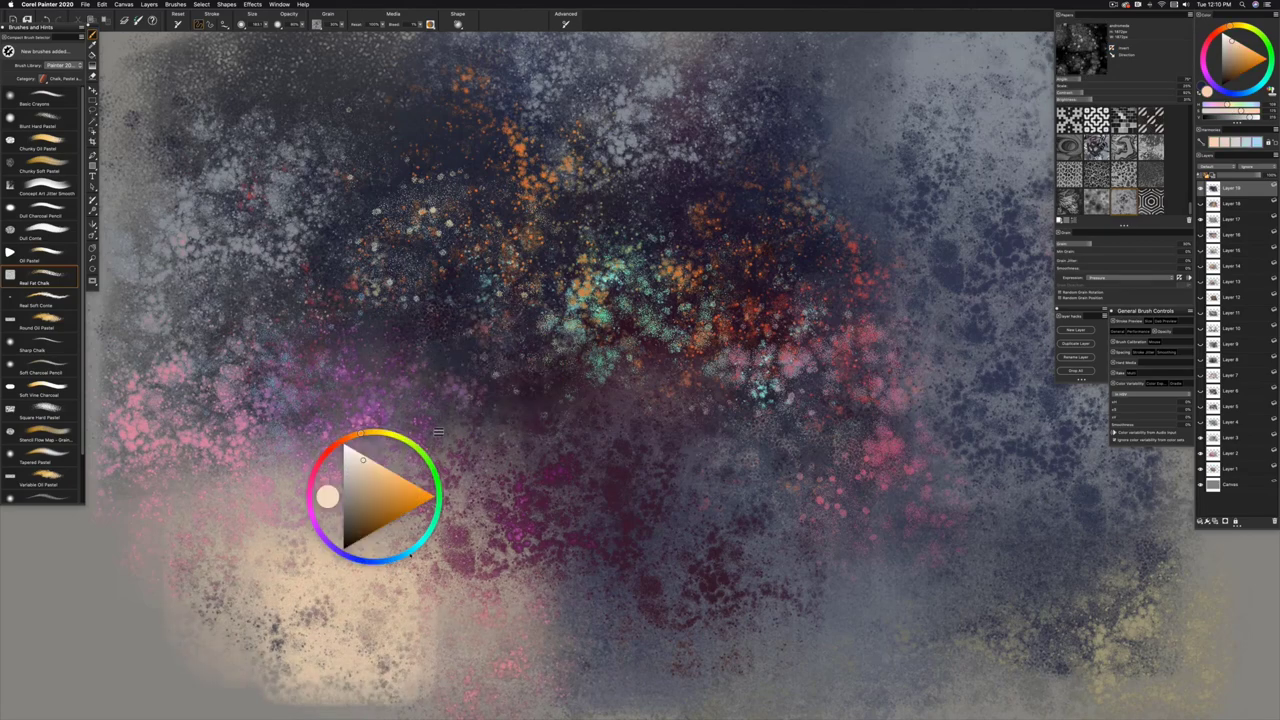
# Step: Glaze orange-brown, cyan-blue and warm yellow chalk strokes over the upper study
pyautogui.moveTo(376, 496); pyautogui.dragTo(796, 156)
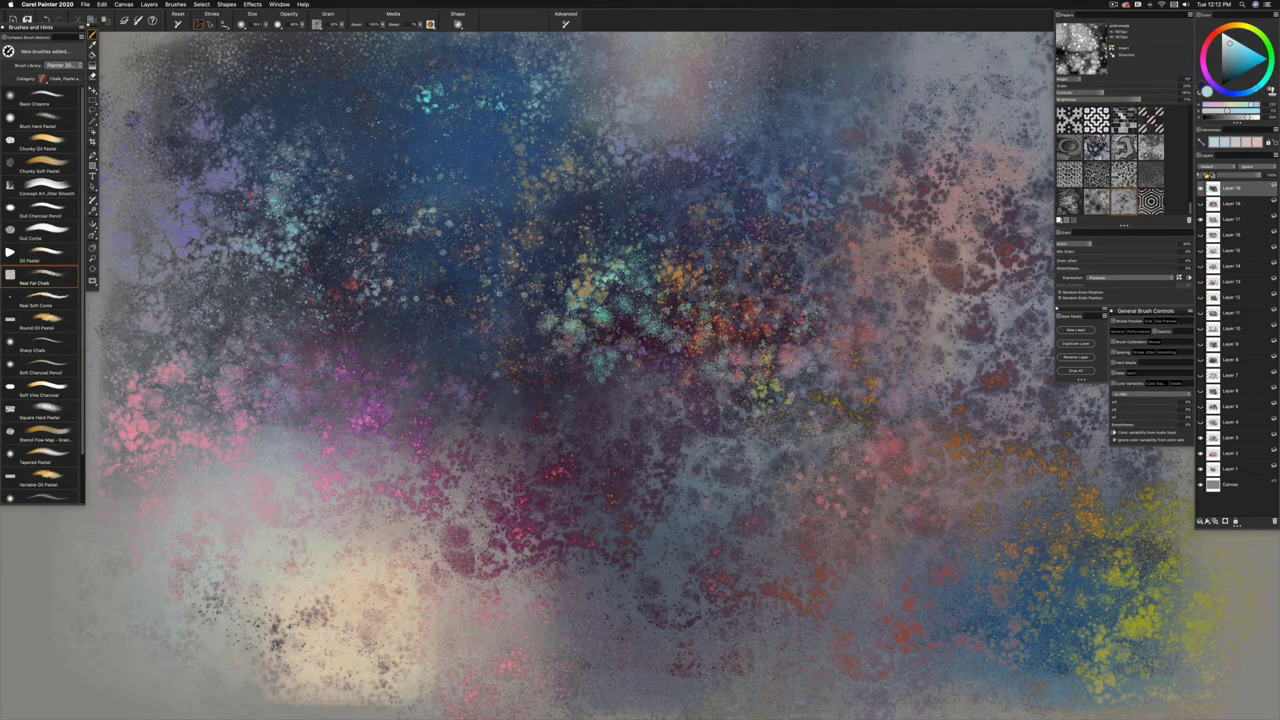
pyautogui.click(400, 540)
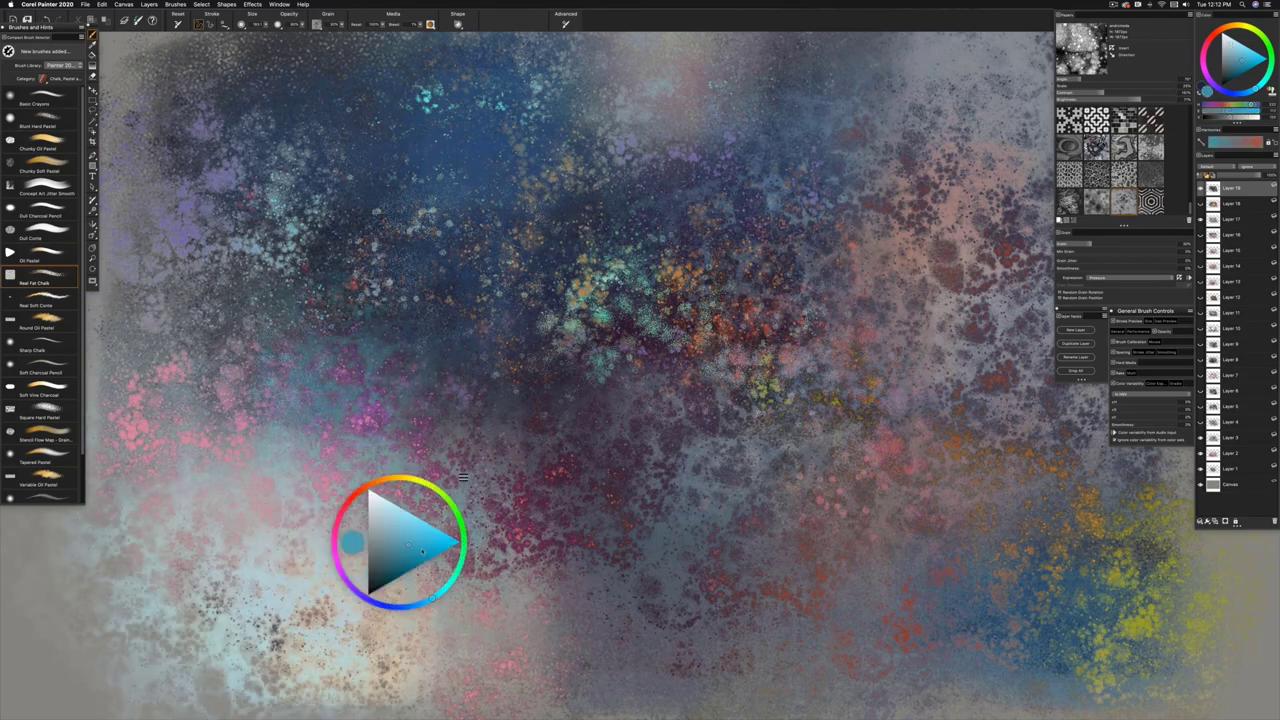
pyautogui.moveTo(400, 540); pyautogui.dragTo(370, 190)
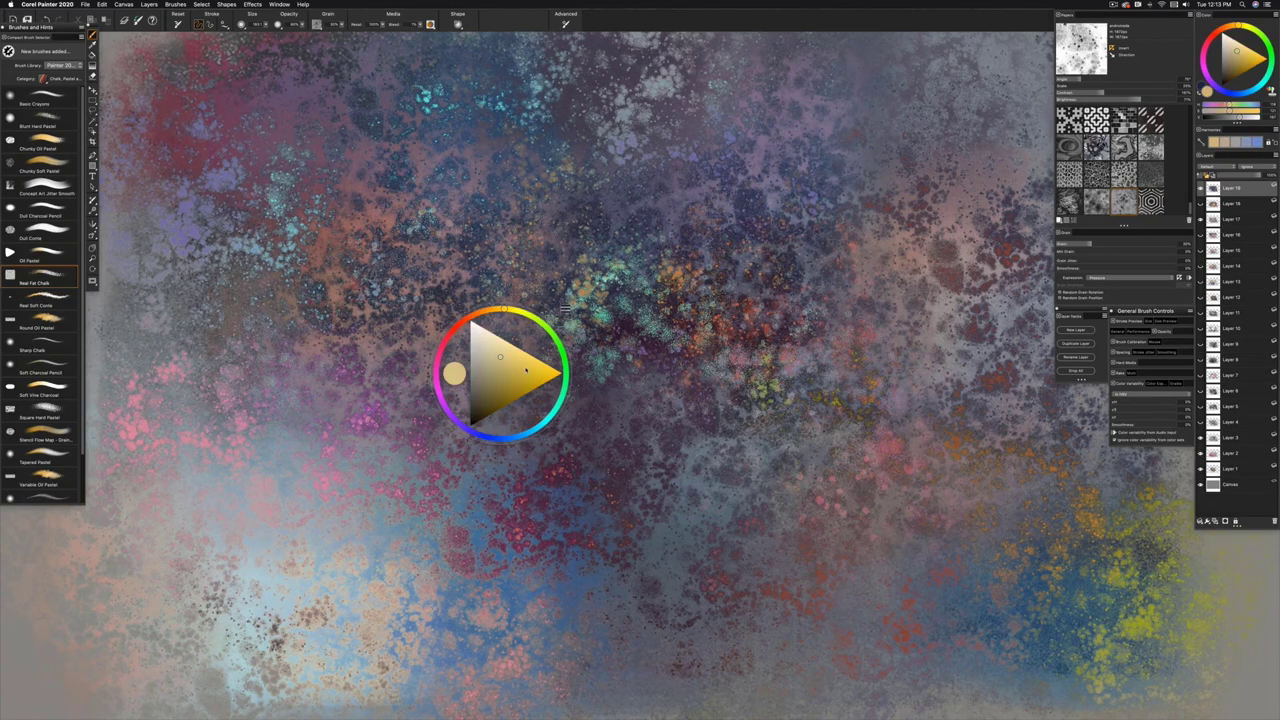
pyautogui.moveTo(500, 376); pyautogui.dragTo(190, 464)
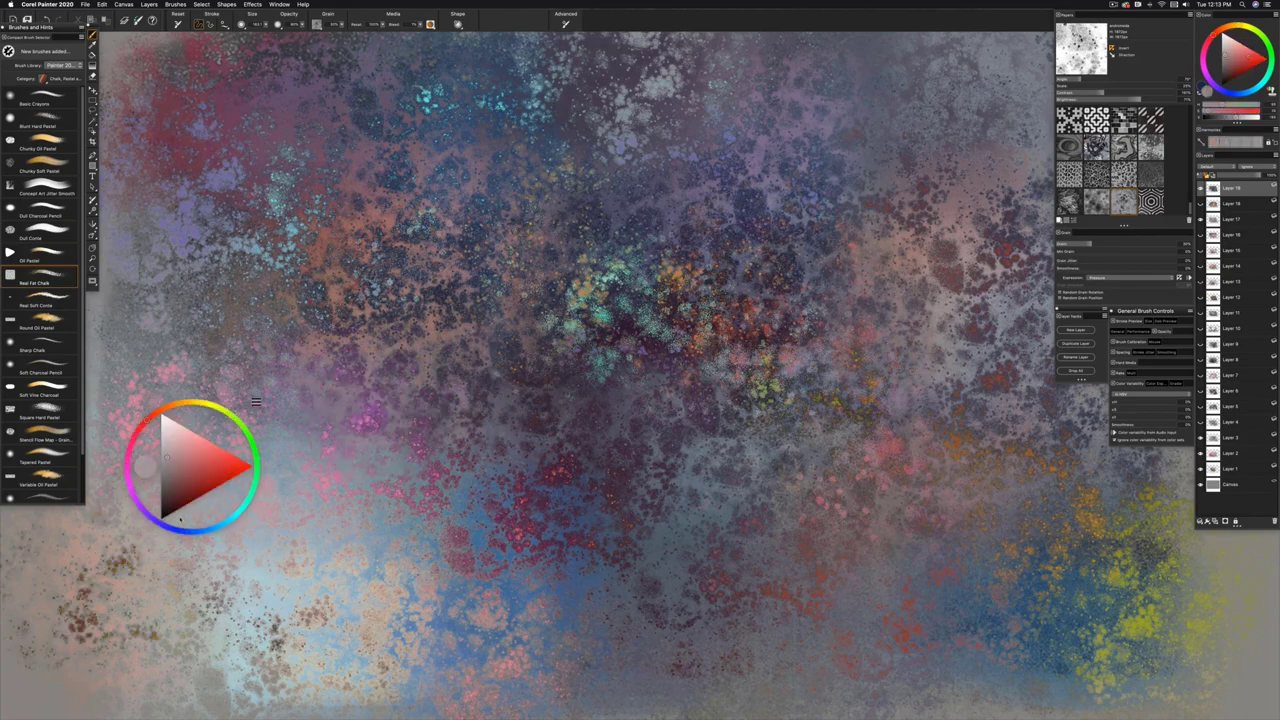
# Step: Brush rose-red, green, yellow and orange-red chalk over the hexagon rings
pyautogui.moveTo(196, 464); pyautogui.dragTo(580, 410)
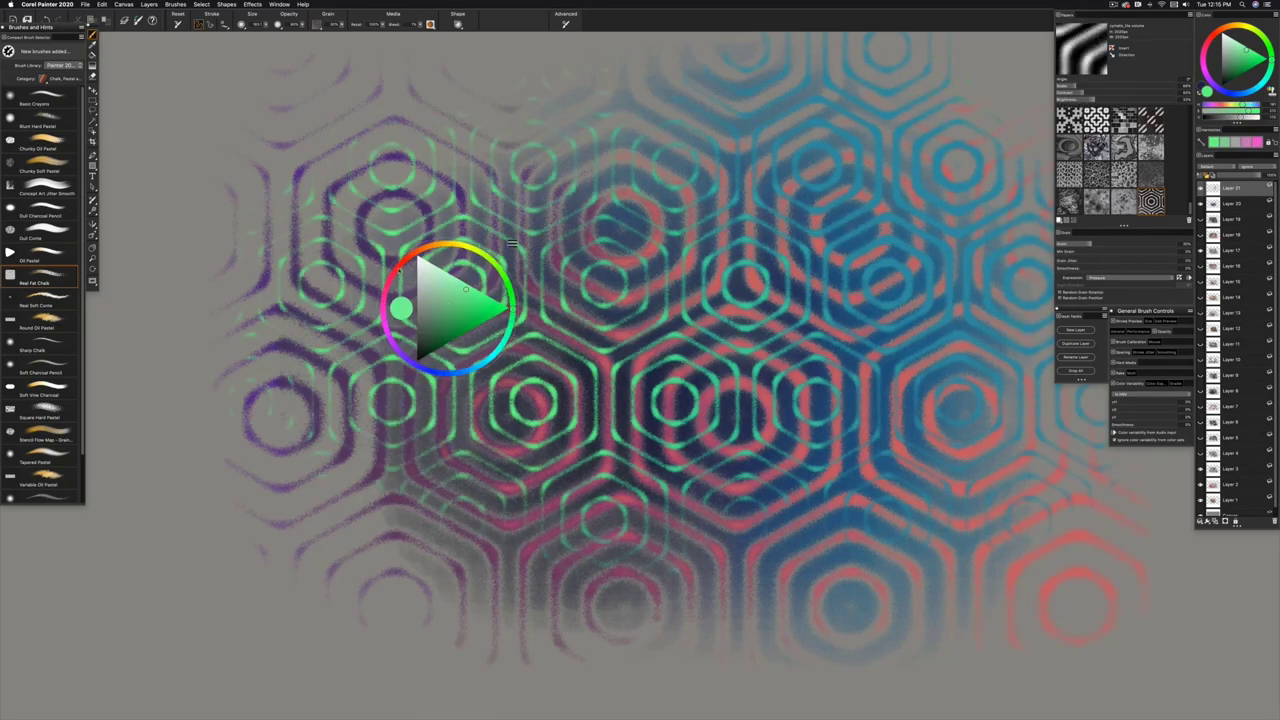
pyautogui.click(450, 310)
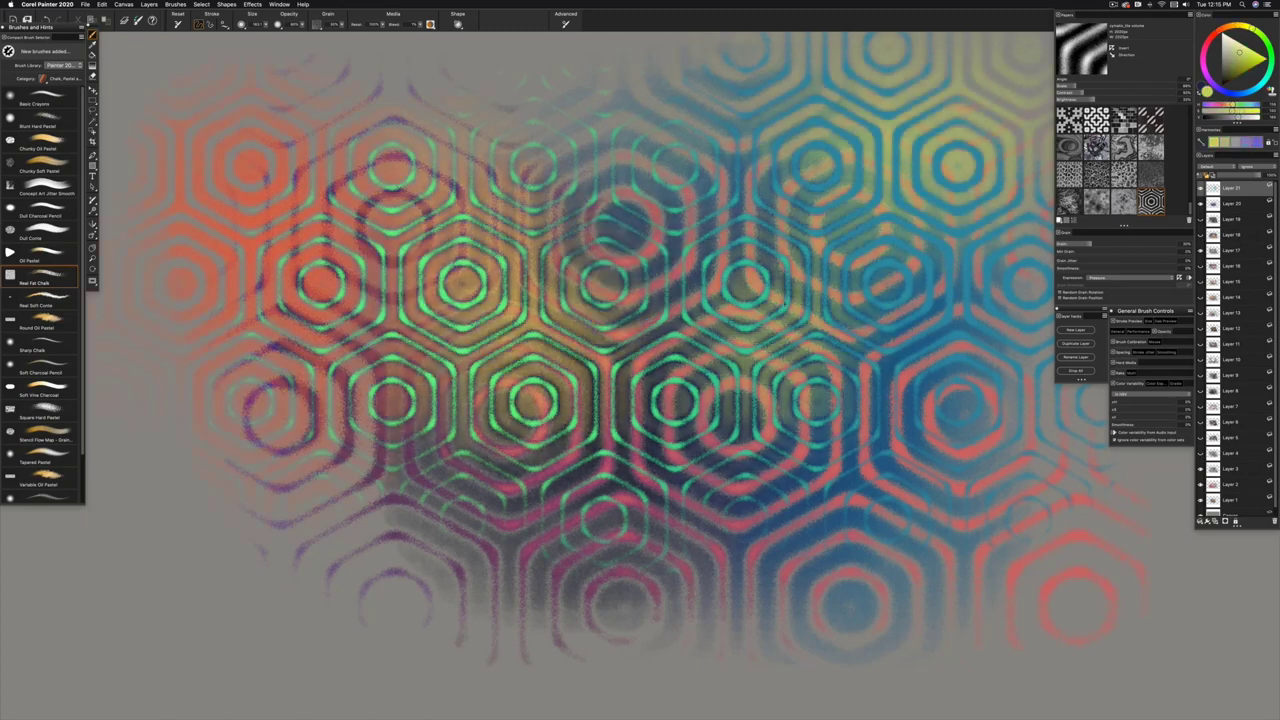
pyautogui.click(400, 320)
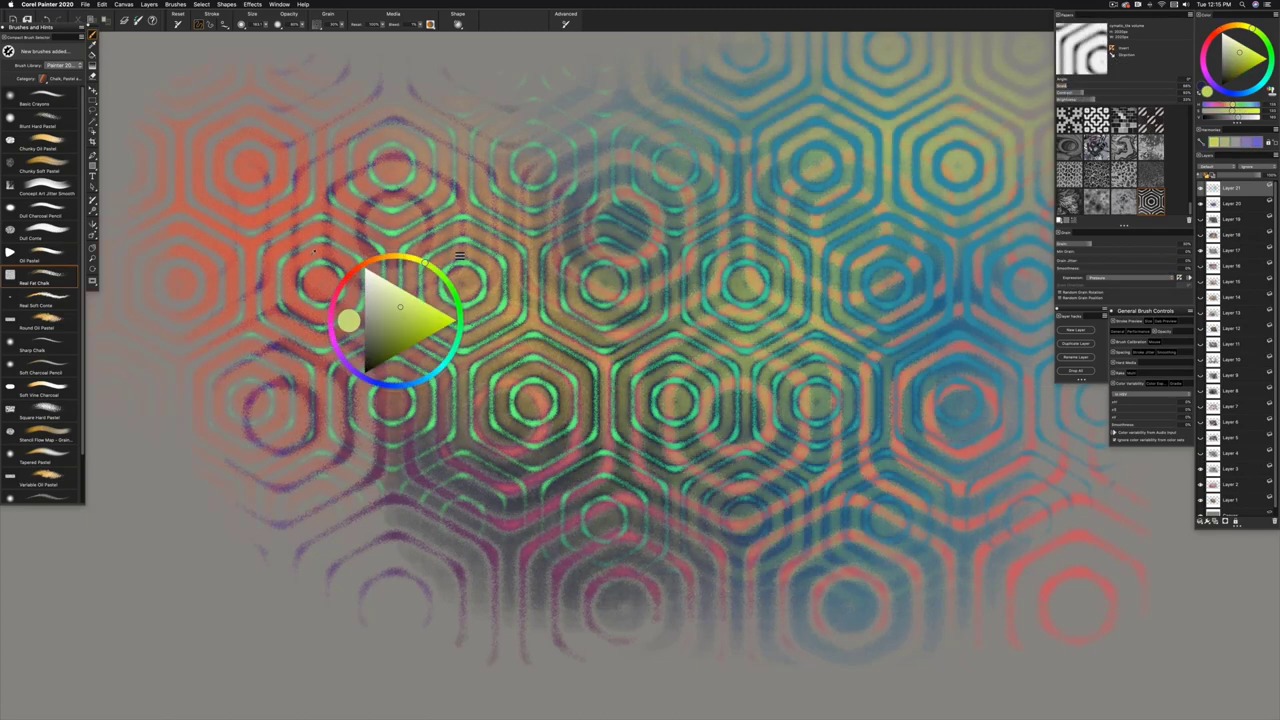
pyautogui.moveTo(400, 320); pyautogui.dragTo(490, 404)
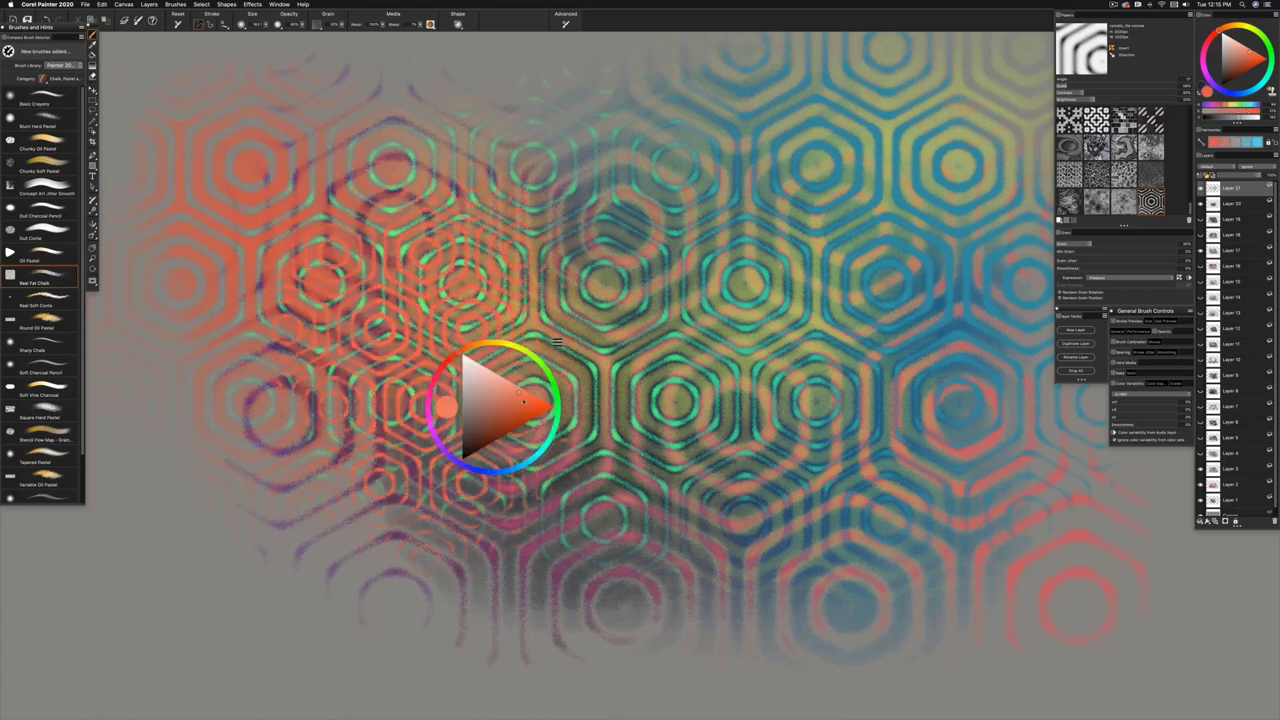
pyautogui.moveTo(490, 404); pyautogui.dragTo(604, 356)
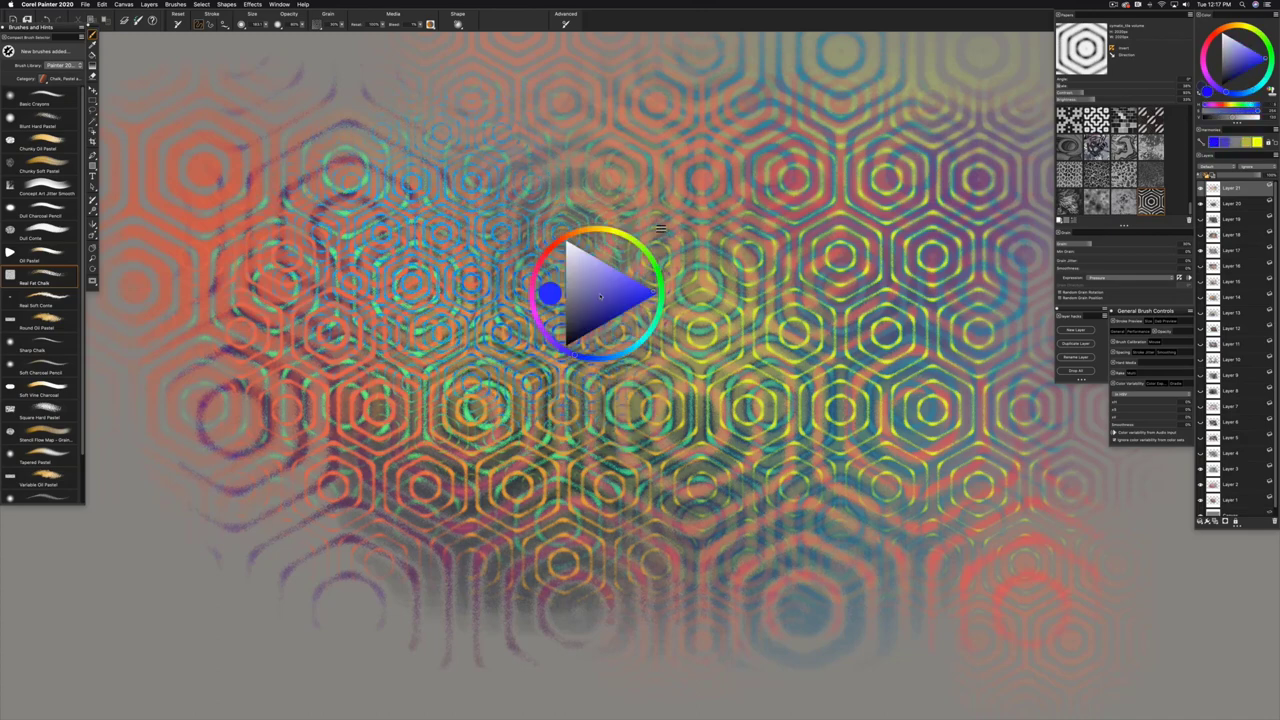
# Step: Pick blue and set a finer hexagon paper scale for the next layer
pyautogui.click(600, 296)
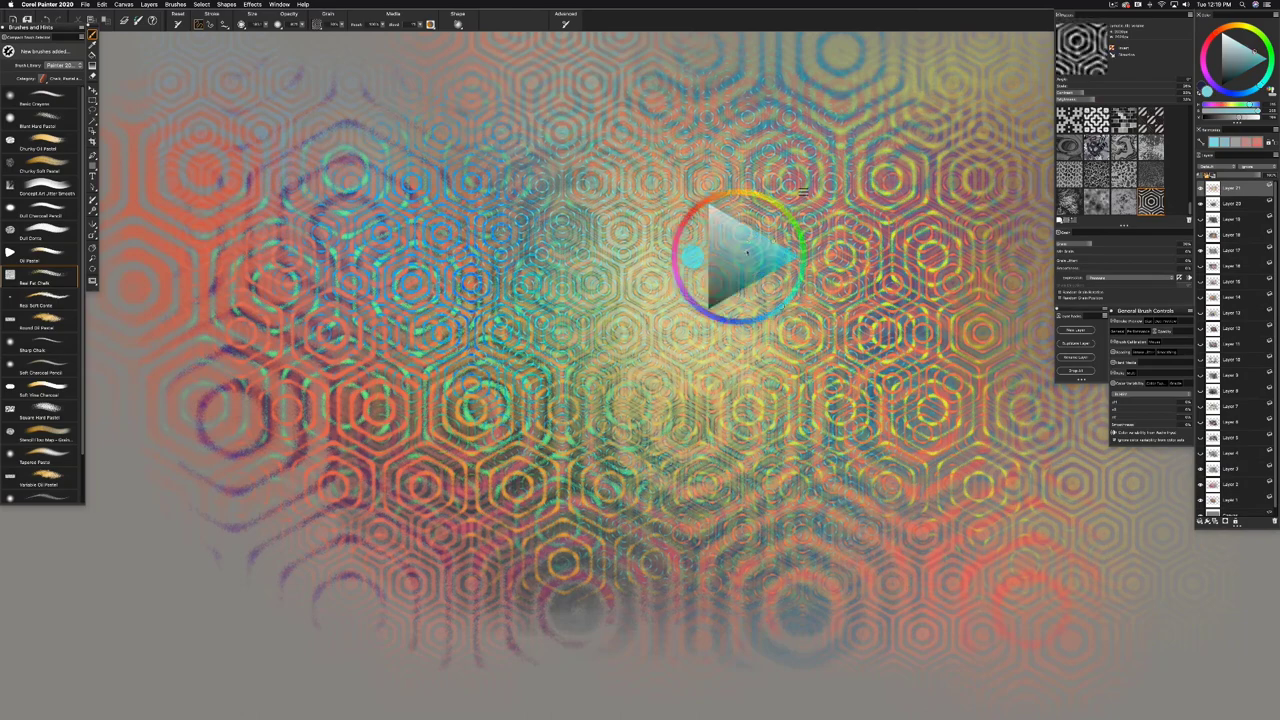
pyautogui.click(744, 256)
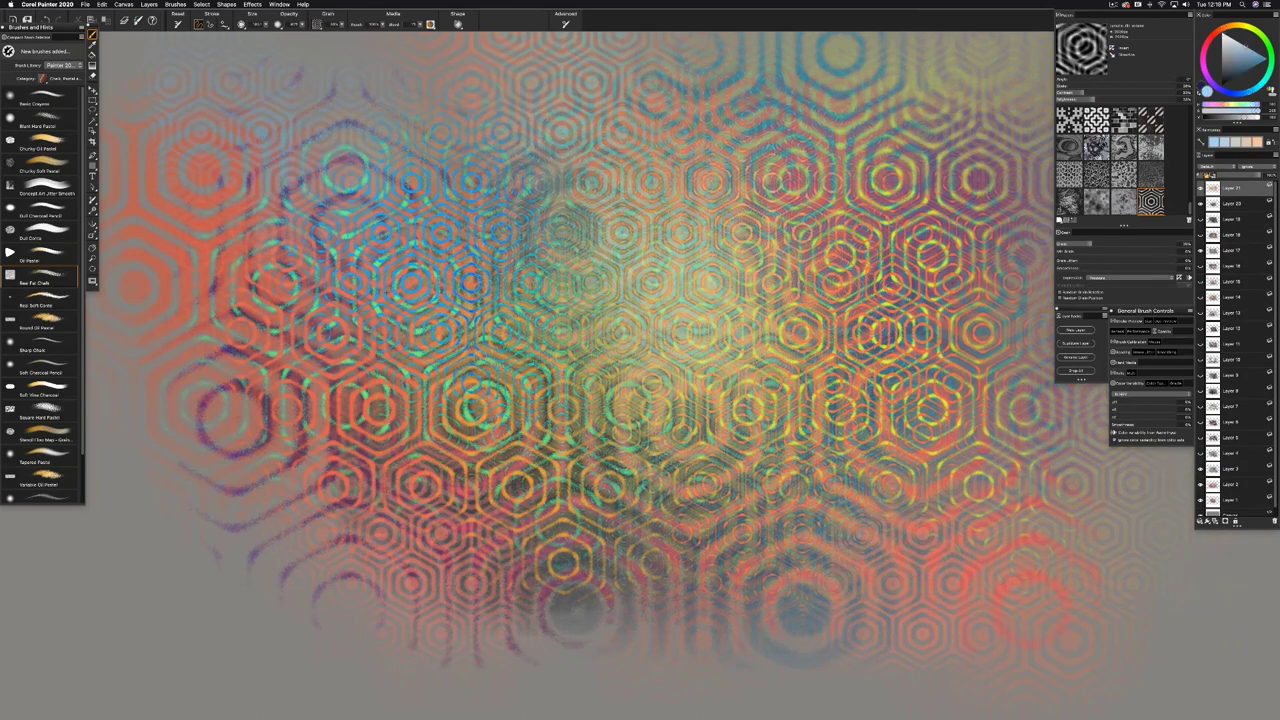